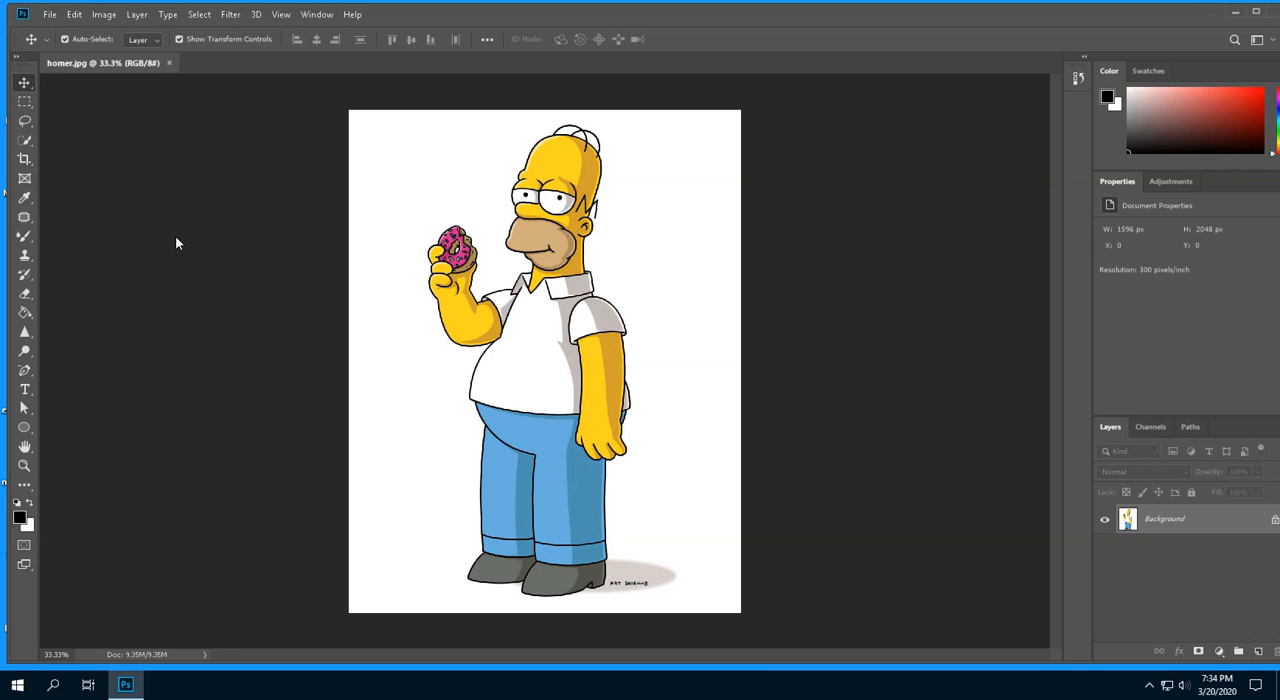
mouse_move(200, 232)
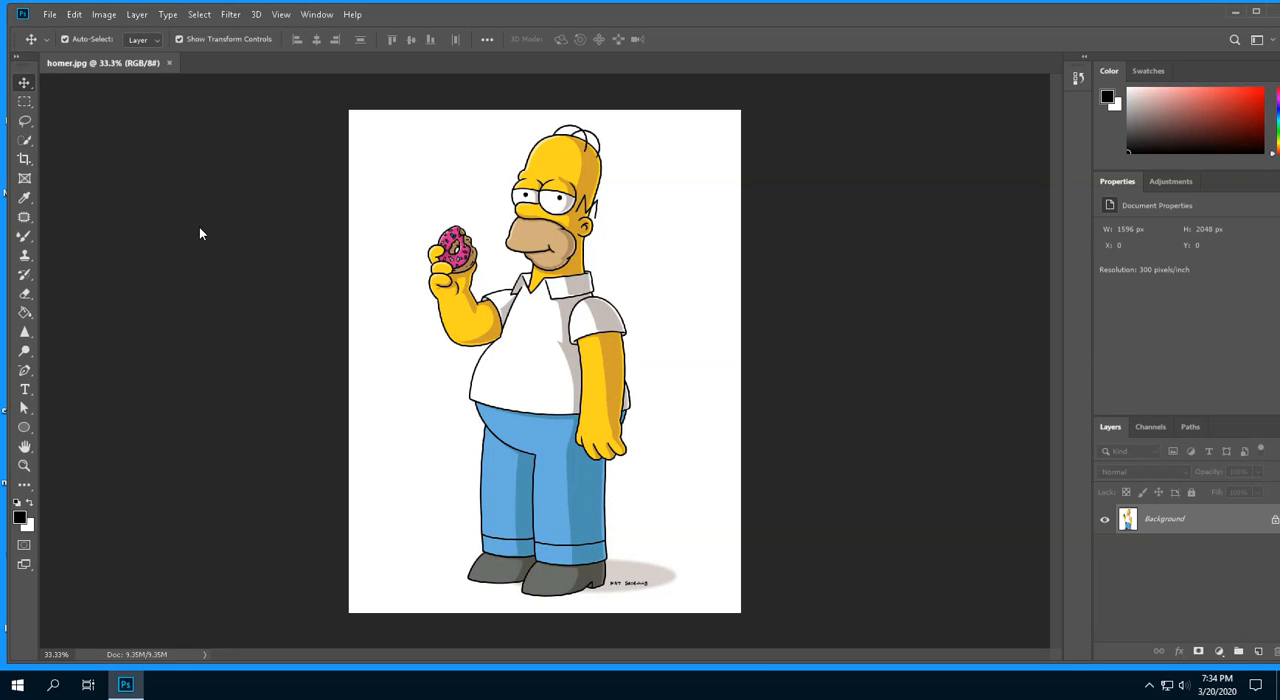
mouse_move(406, 176)
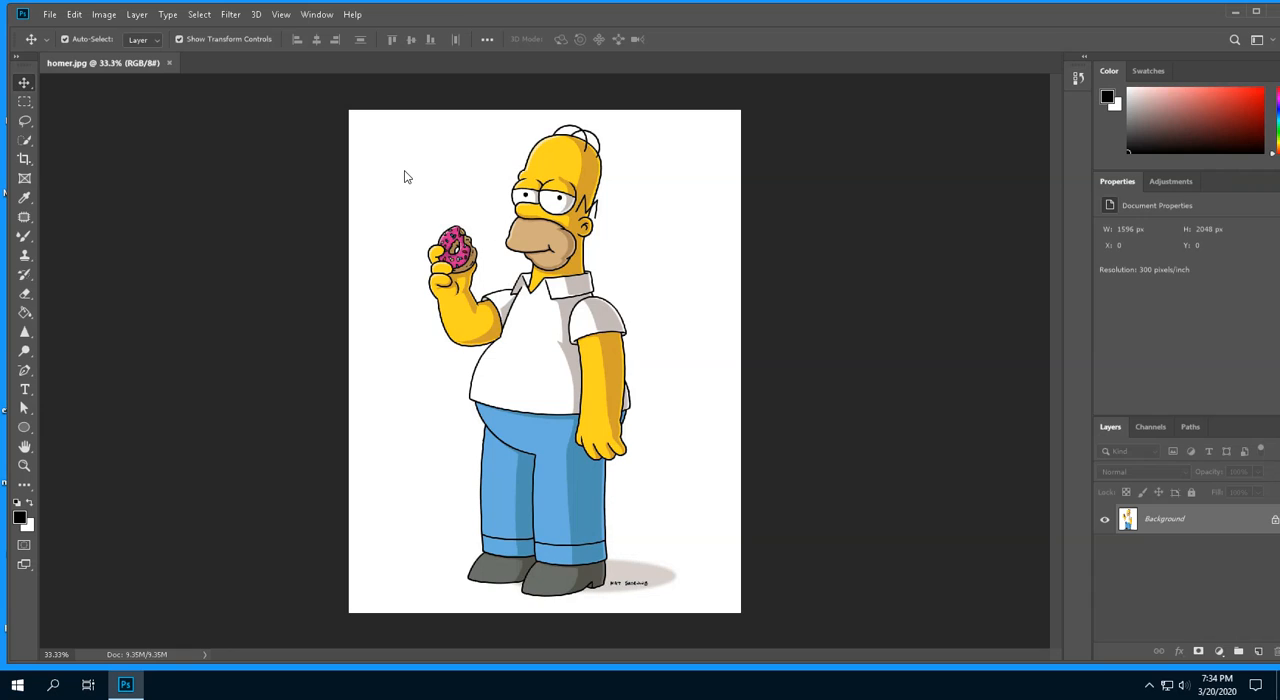
mouse_move(498, 210)
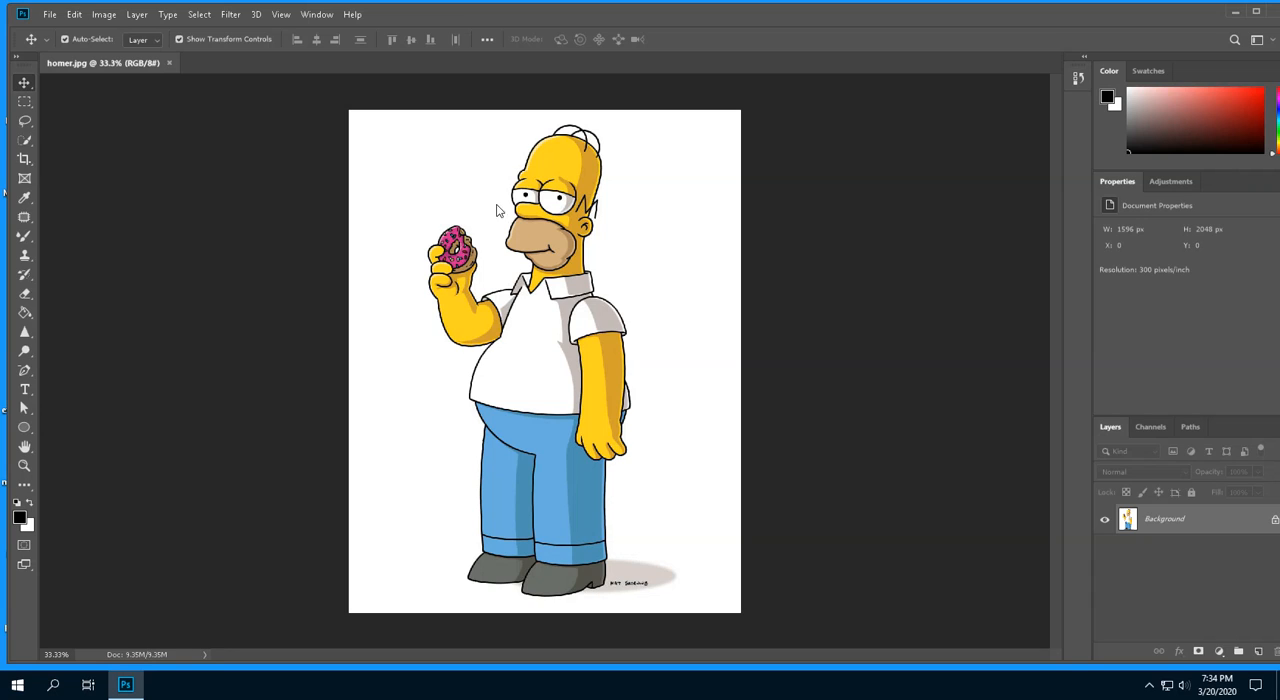
mouse_move(444, 180)
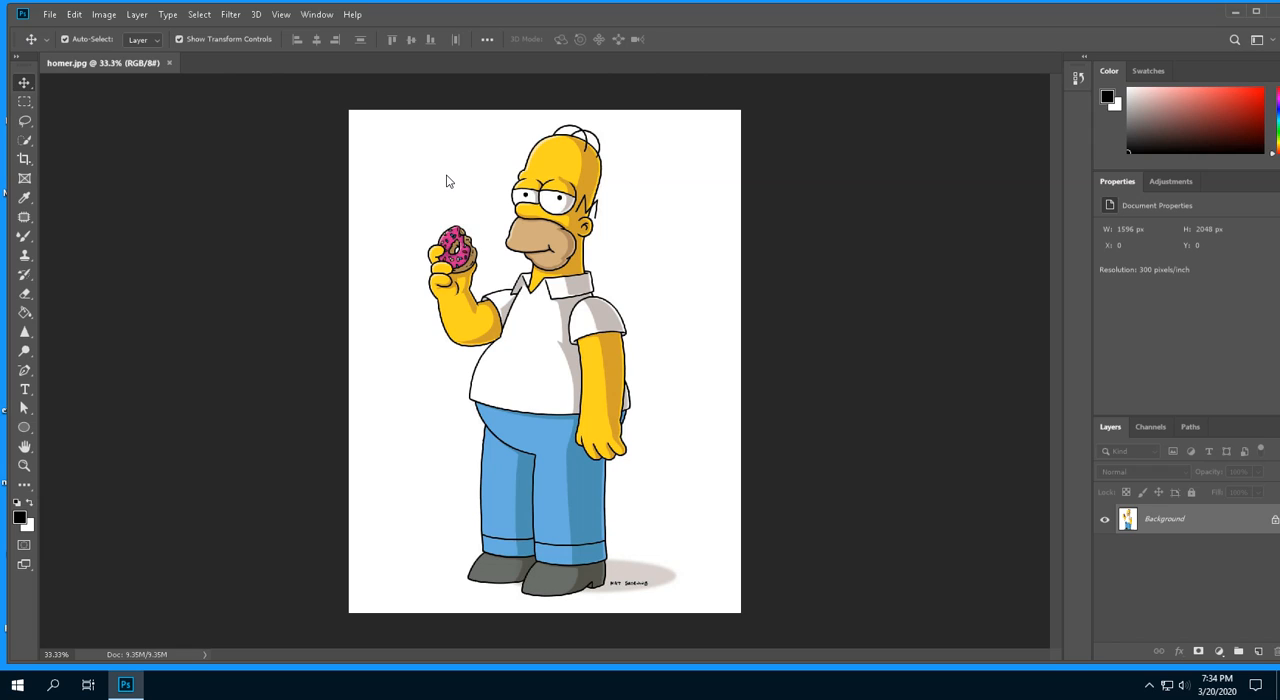
mouse_move(432, 198)
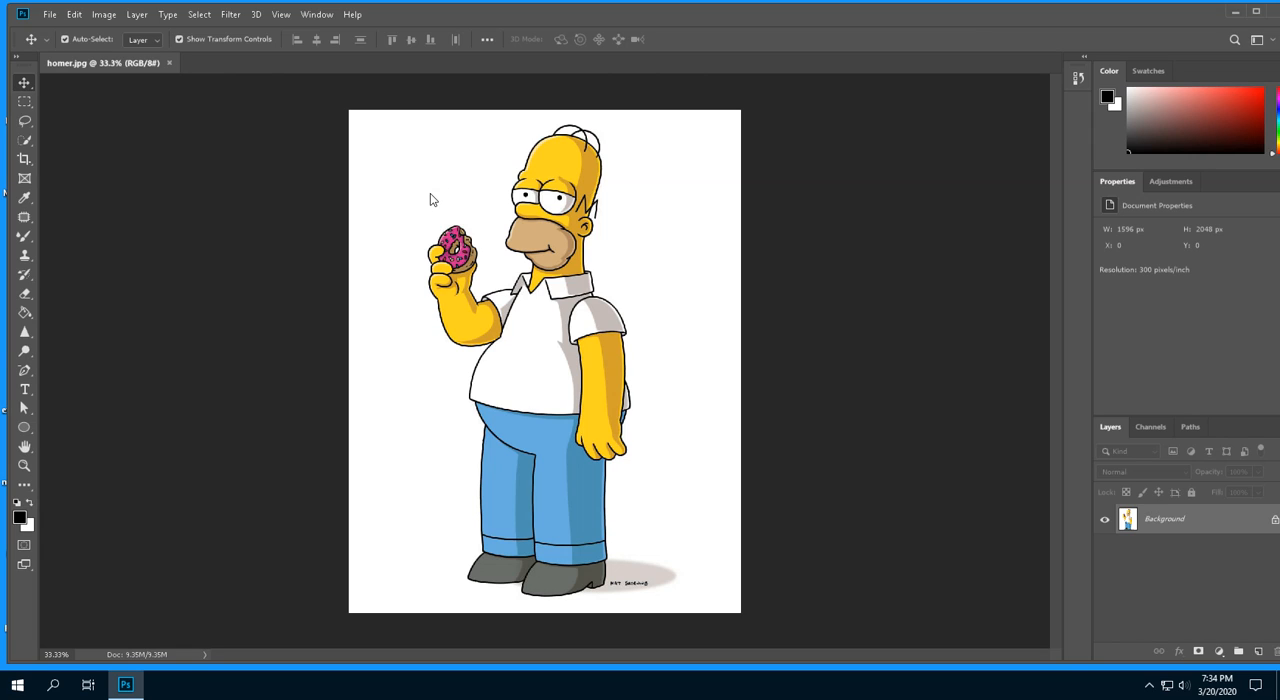
mouse_move(308, 188)
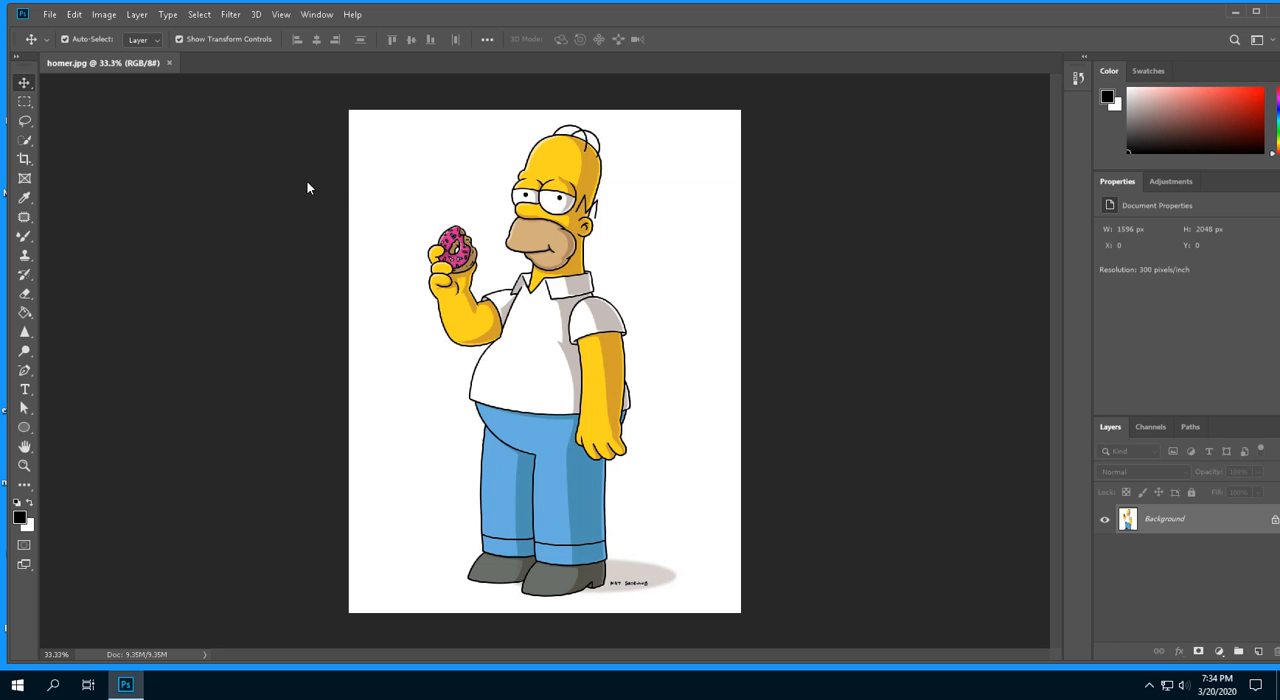
mouse_move(378, 168)
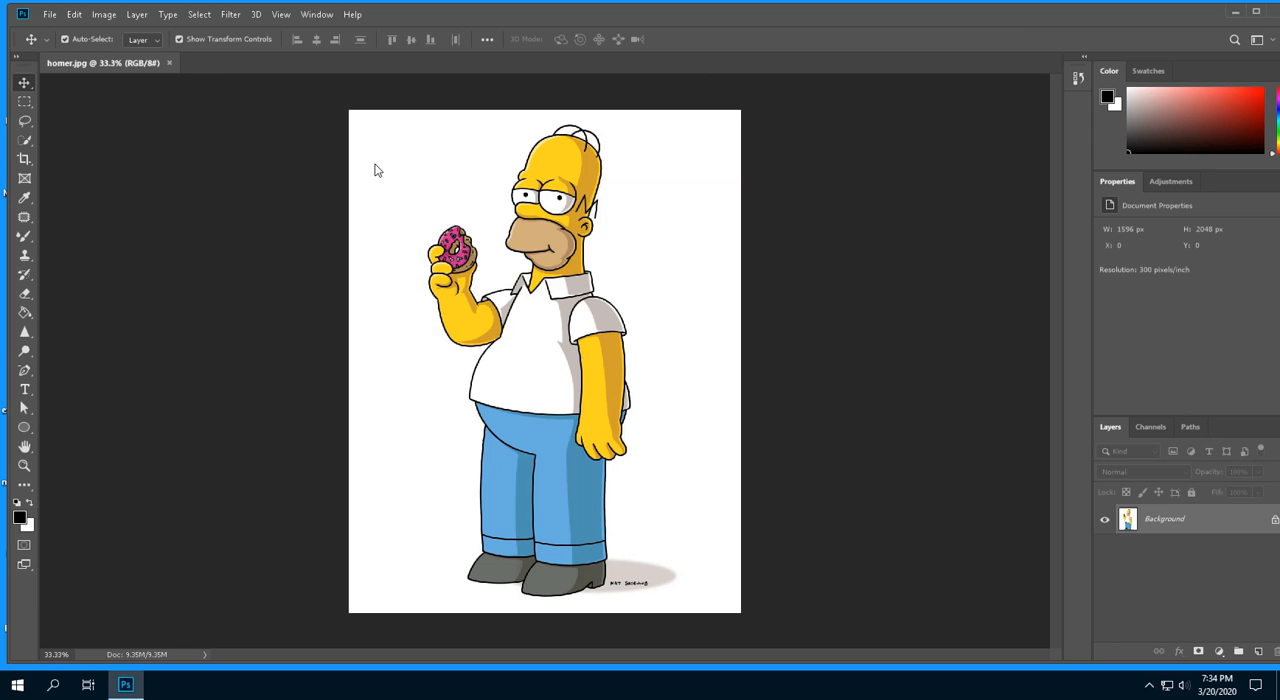
mouse_move(318, 152)
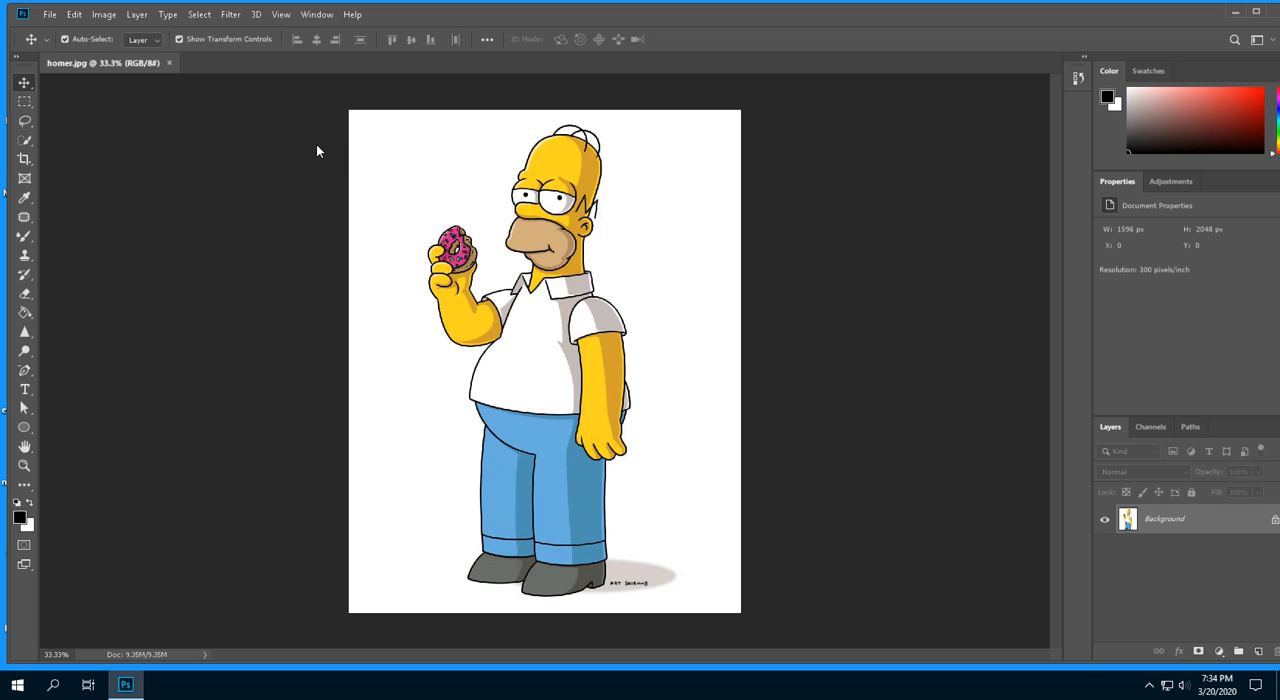
mouse_move(492, 148)
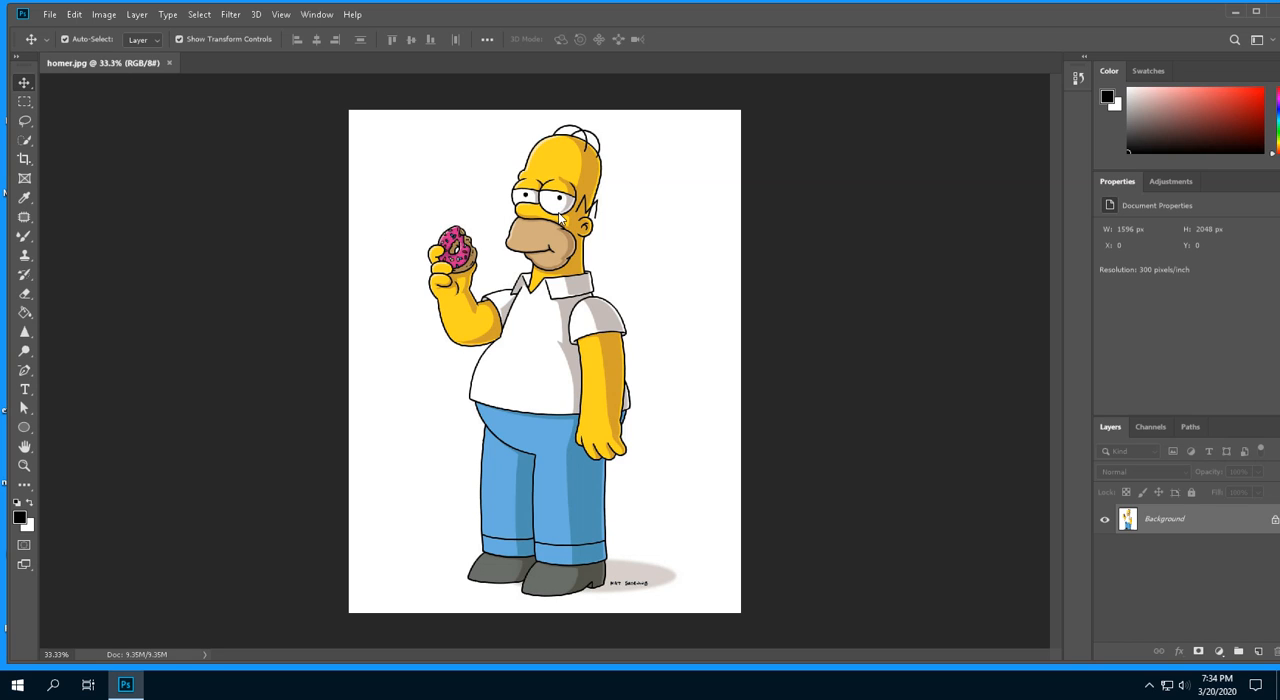
mouse_move(324, 72)
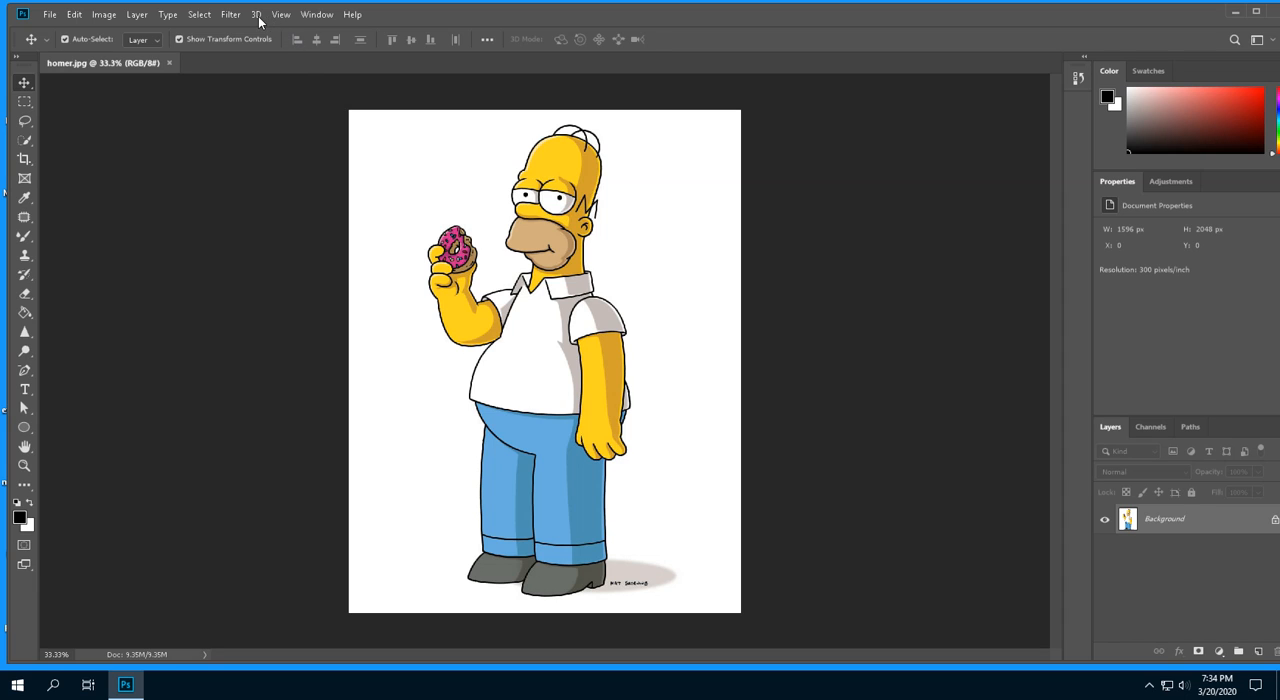
Use a View menu zoom command to magnify the Homer picture to 50%
left_click(280, 14)
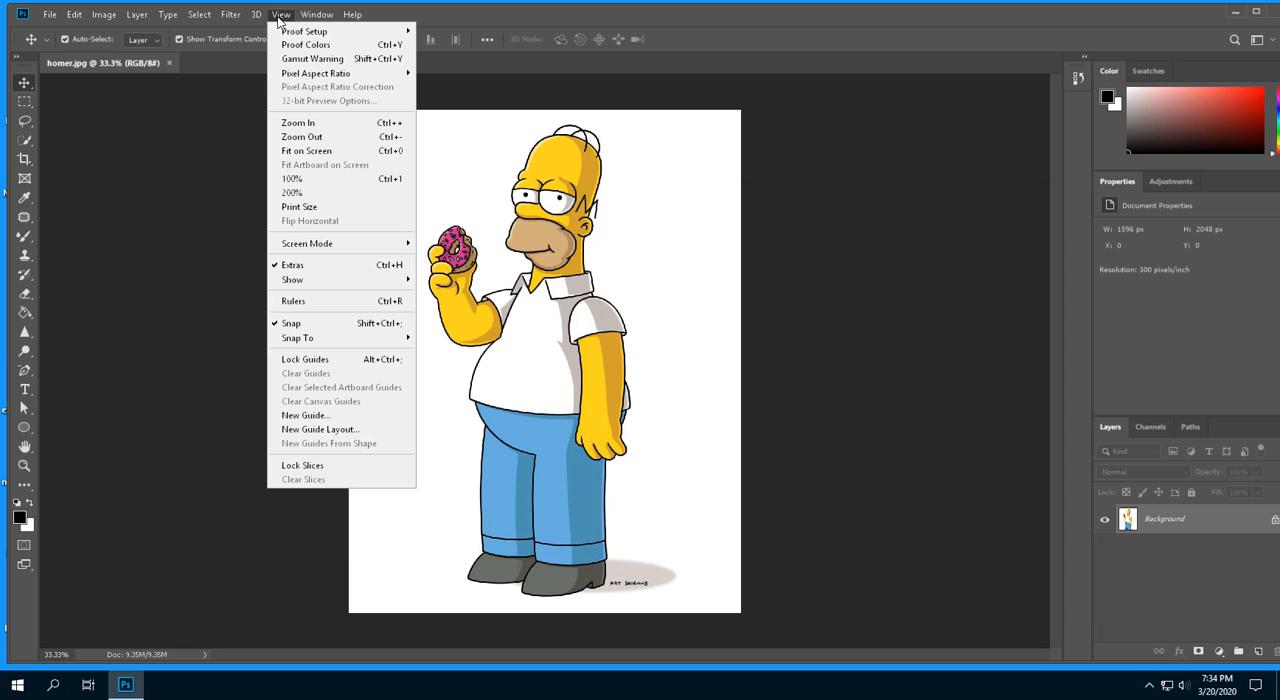
mouse_move(304, 416)
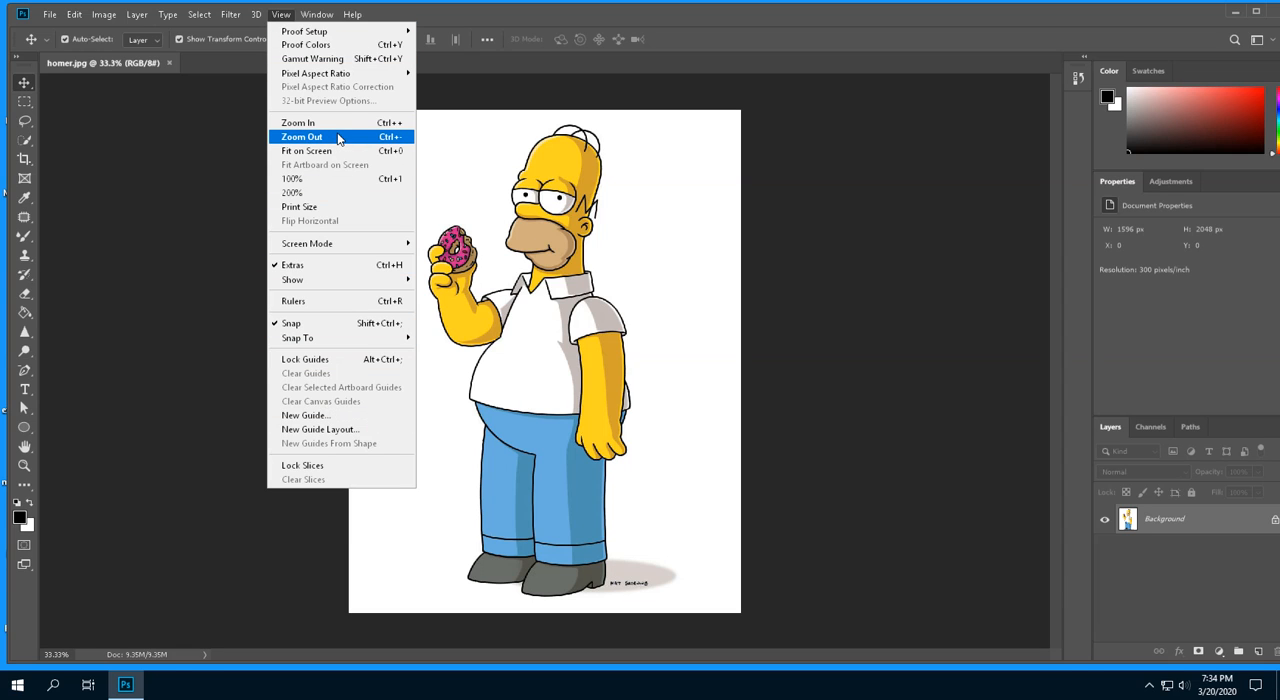
mouse_move(322, 136)
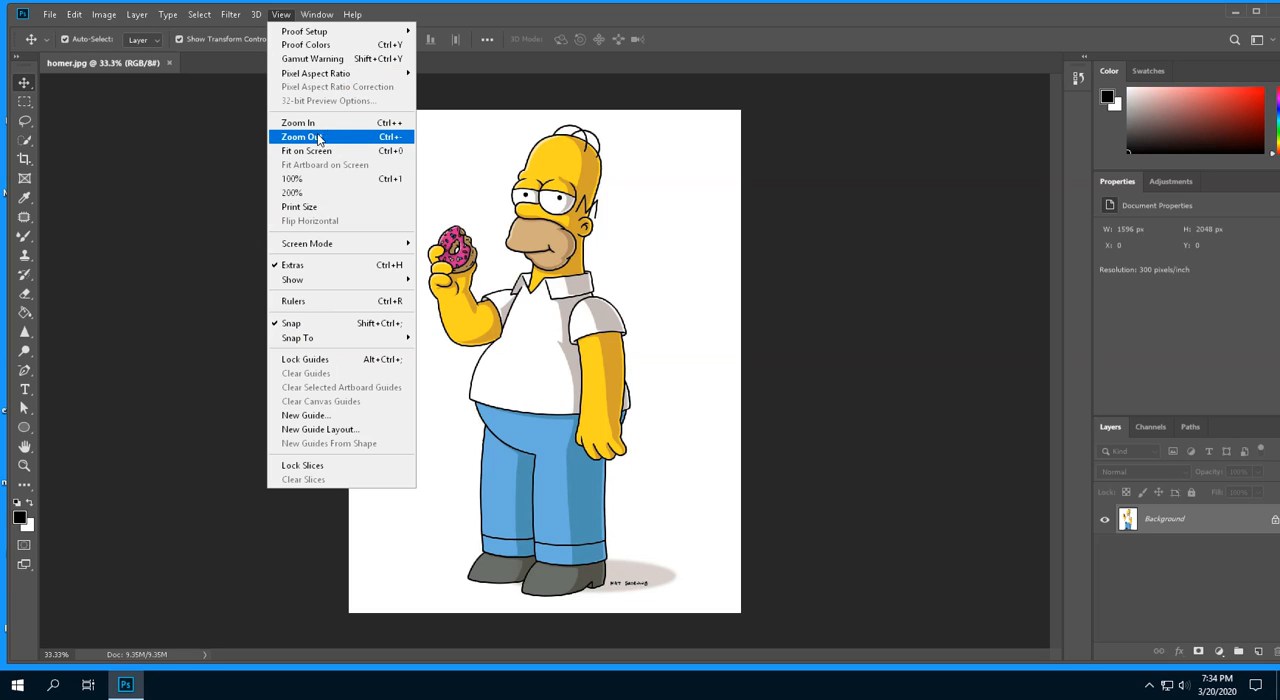
left_click(302, 136)
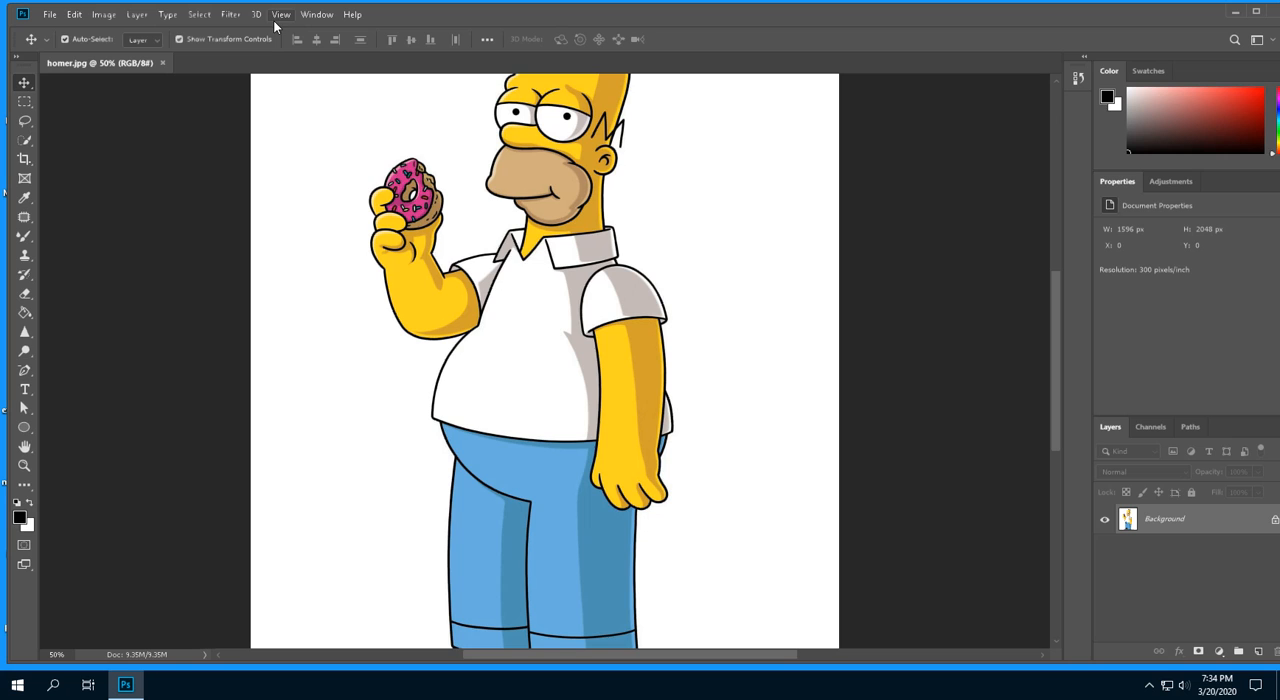
left_click(288, 14)
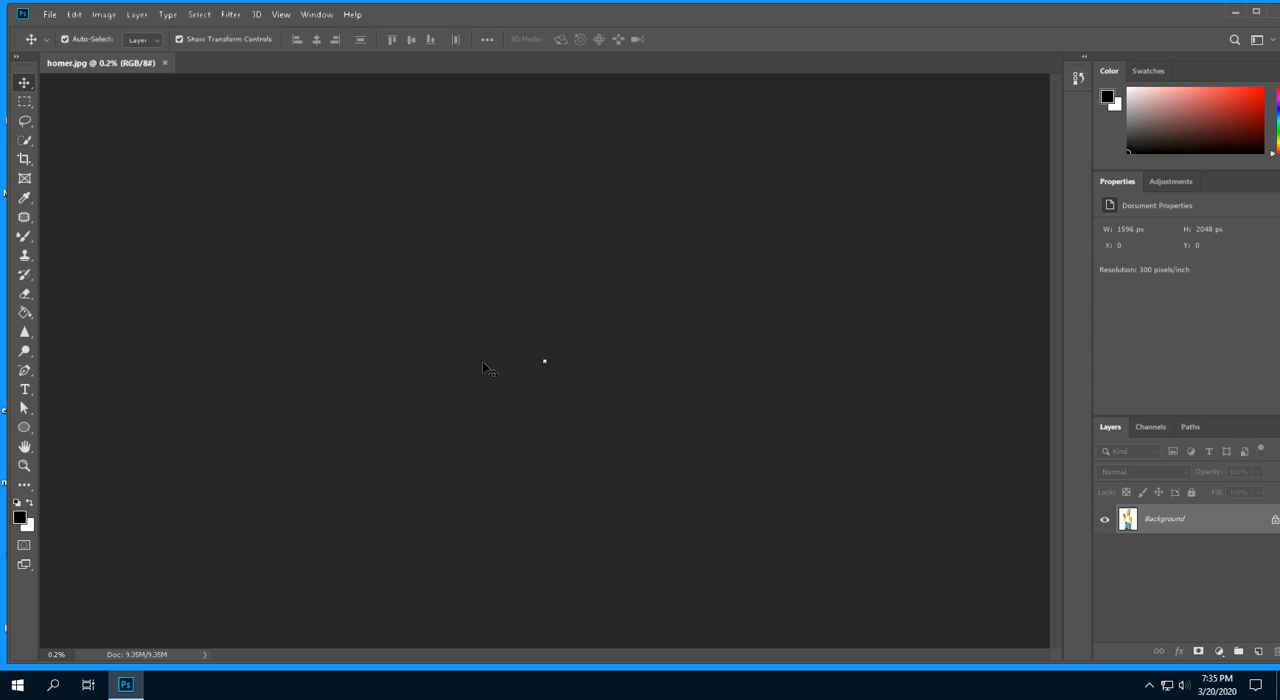
mouse_move(576, 354)
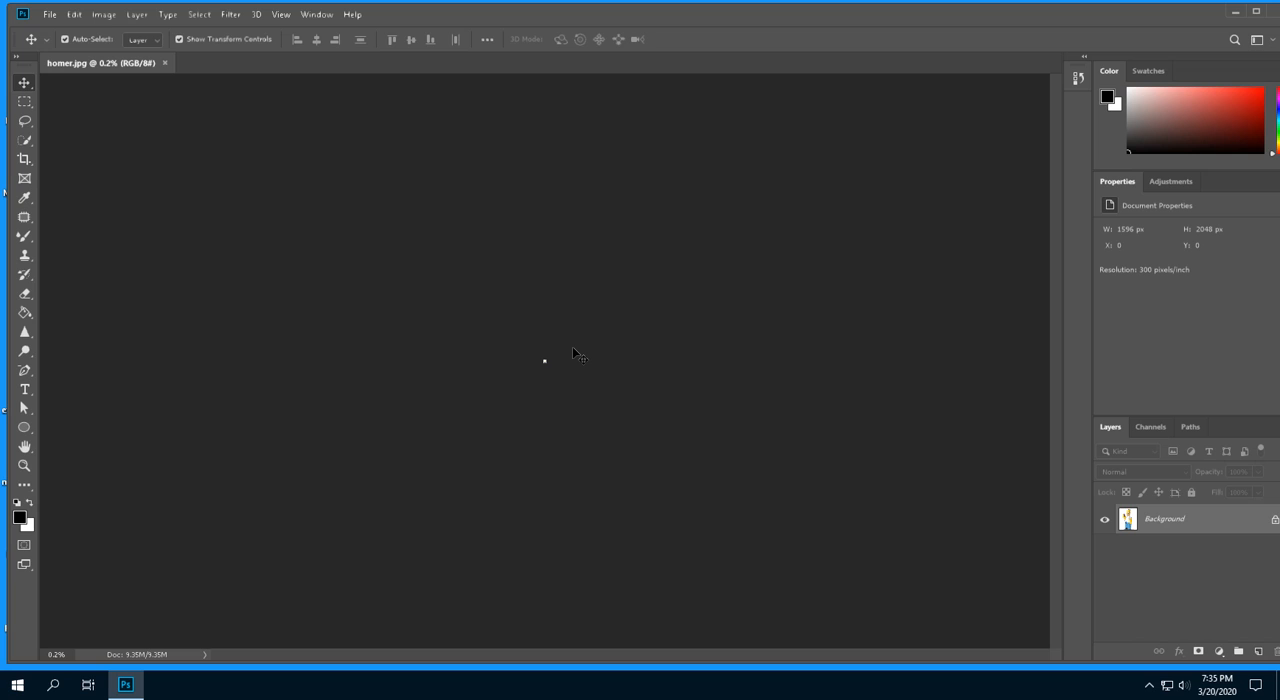
mouse_move(158, 96)
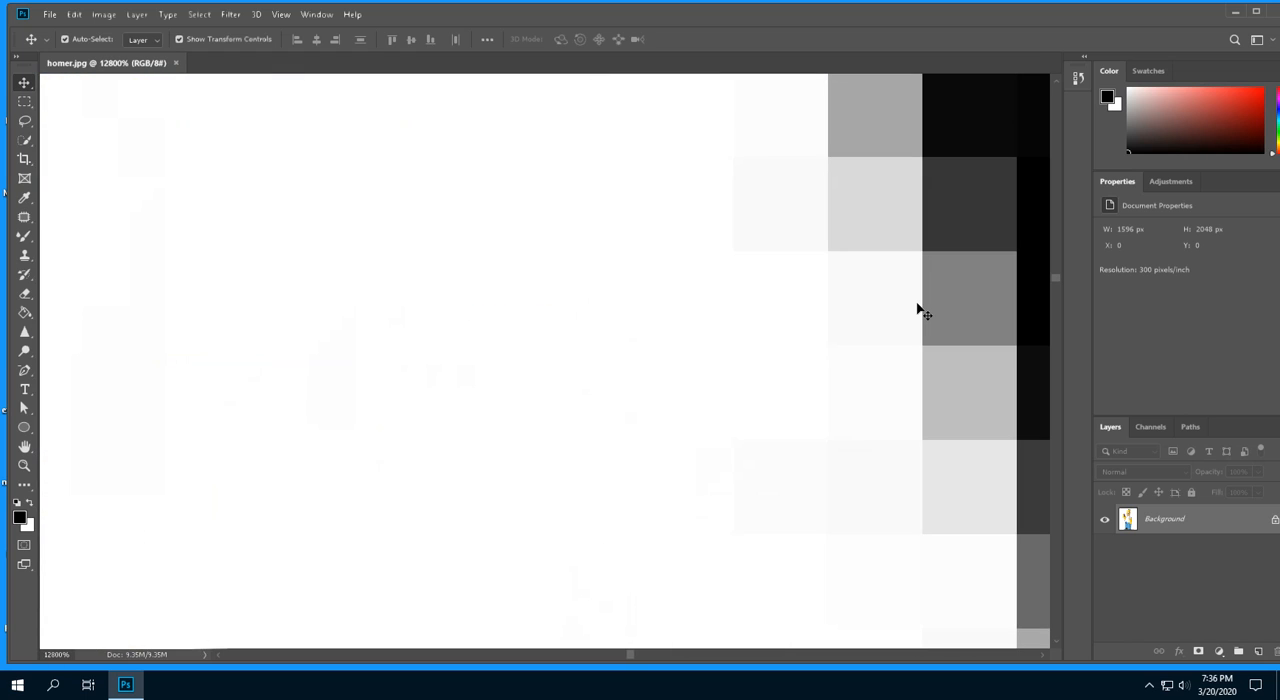
mouse_move(858, 284)
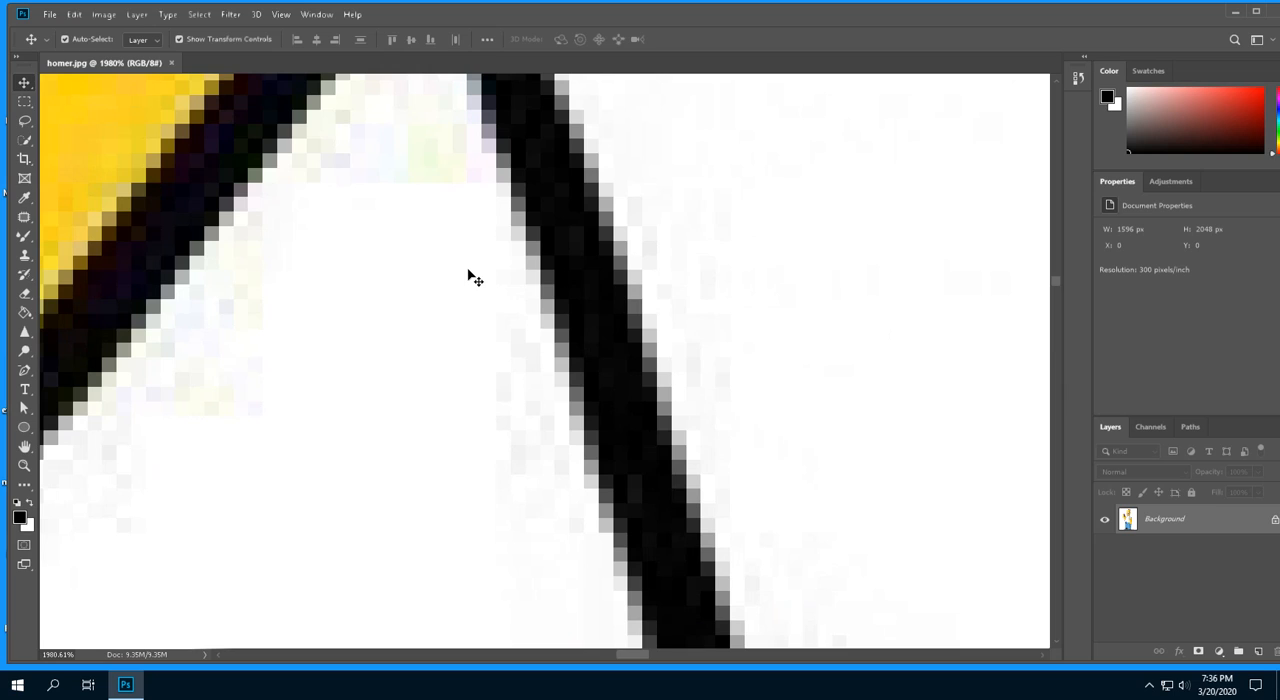
mouse_move(256, 188)
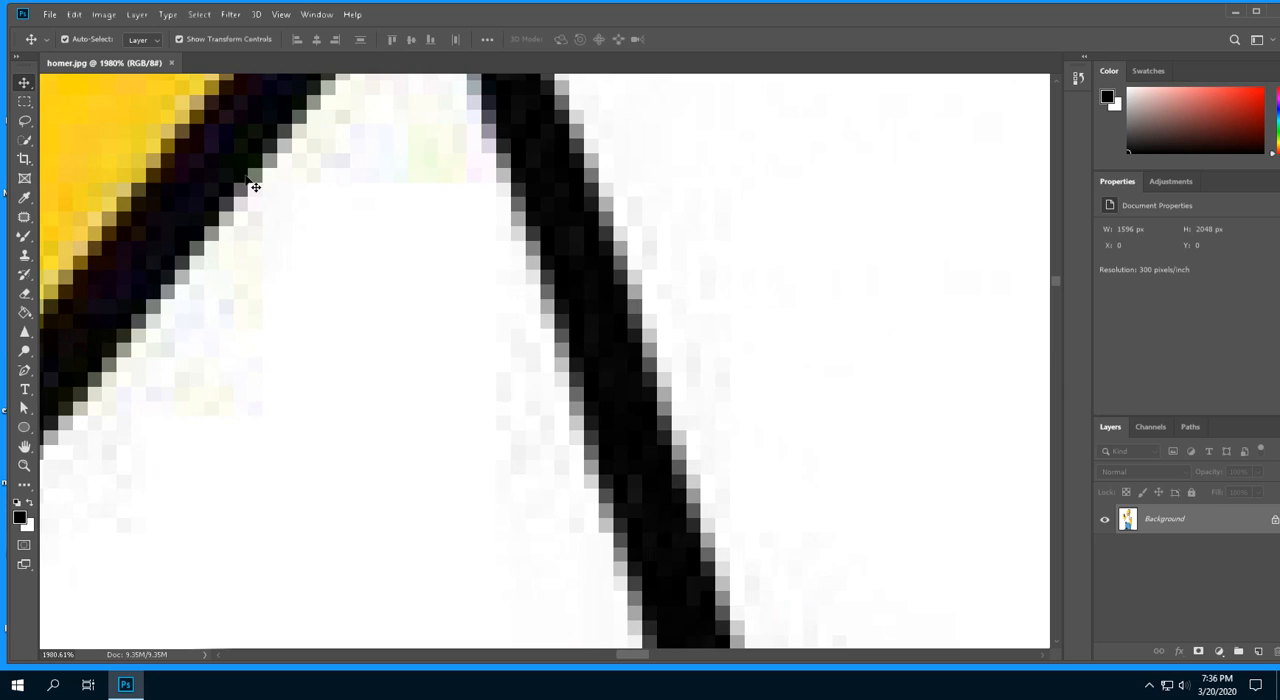
mouse_move(258, 192)
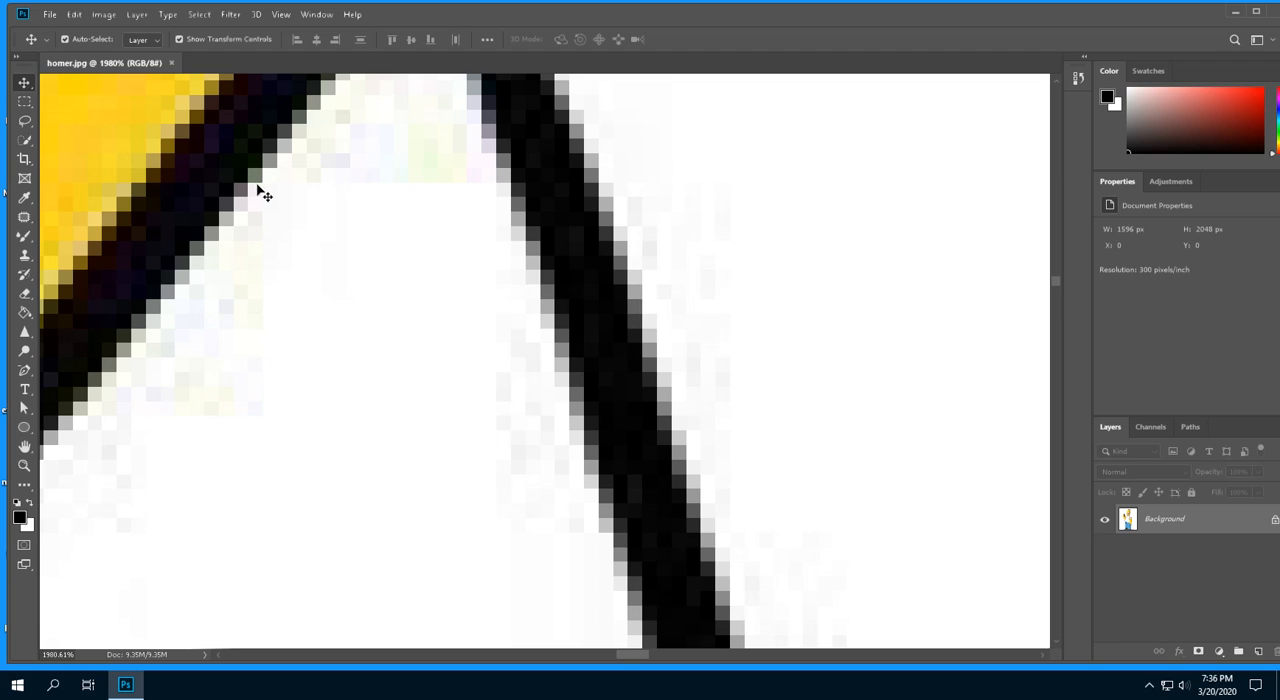
mouse_move(262, 186)
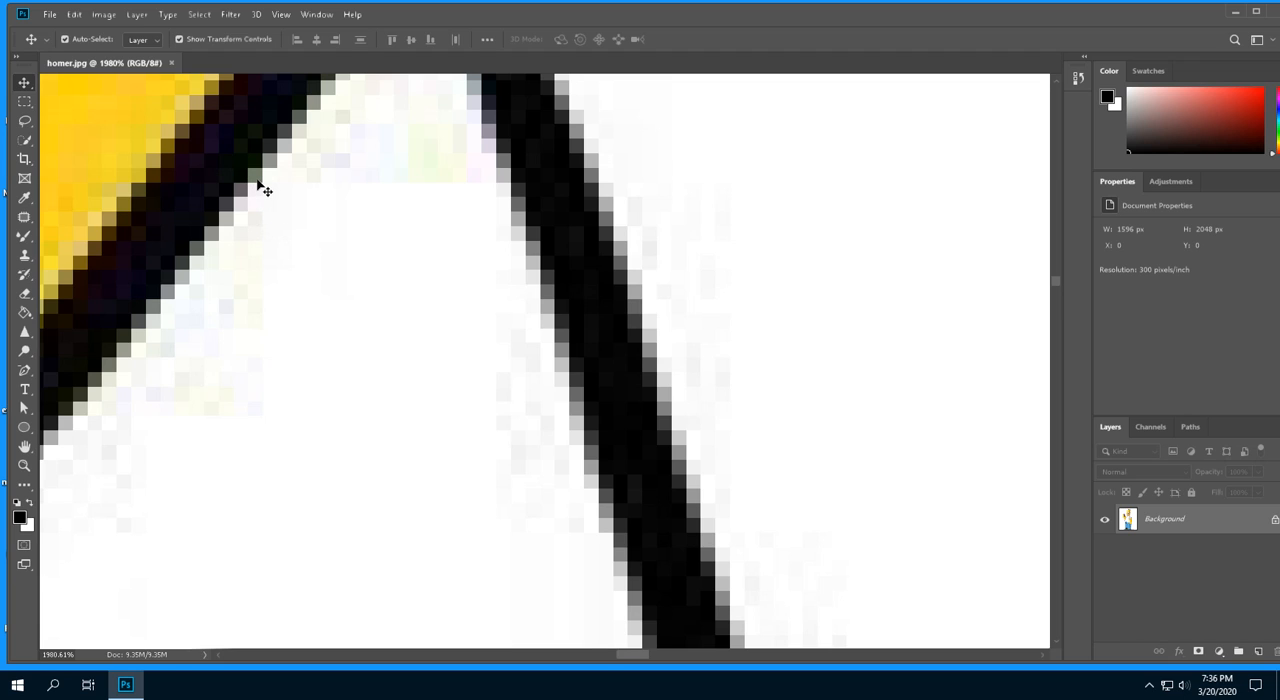
mouse_move(258, 176)
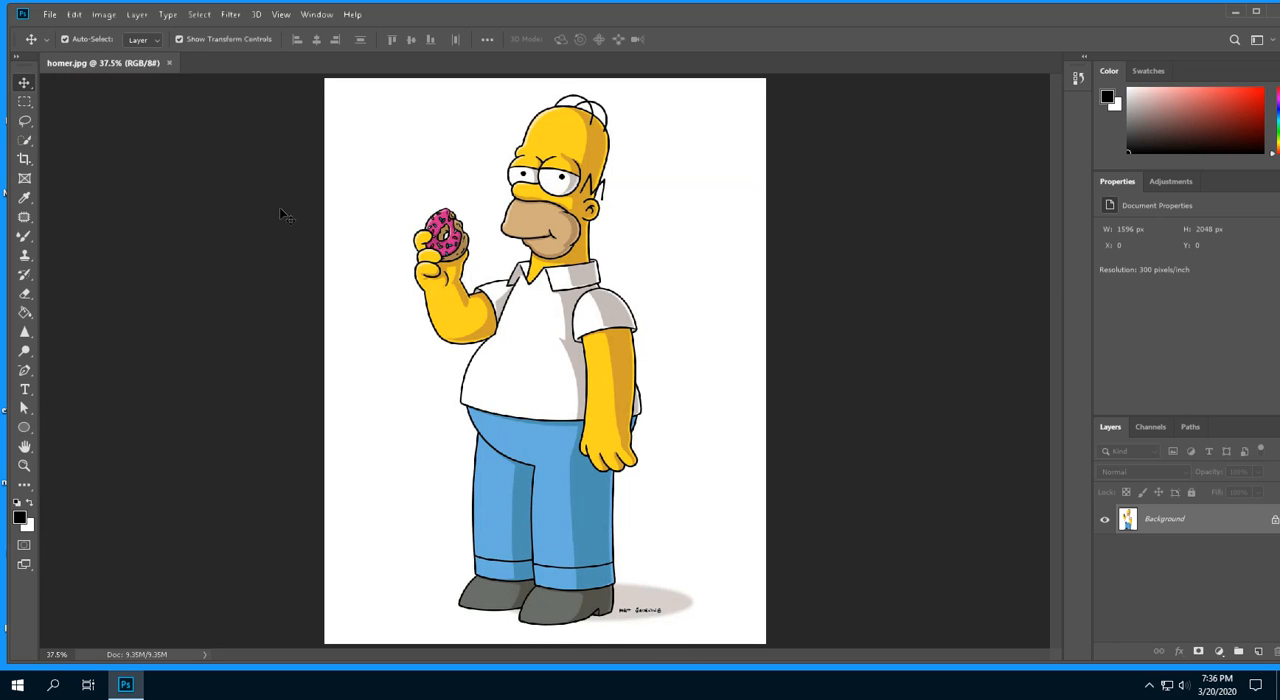
mouse_move(198, 84)
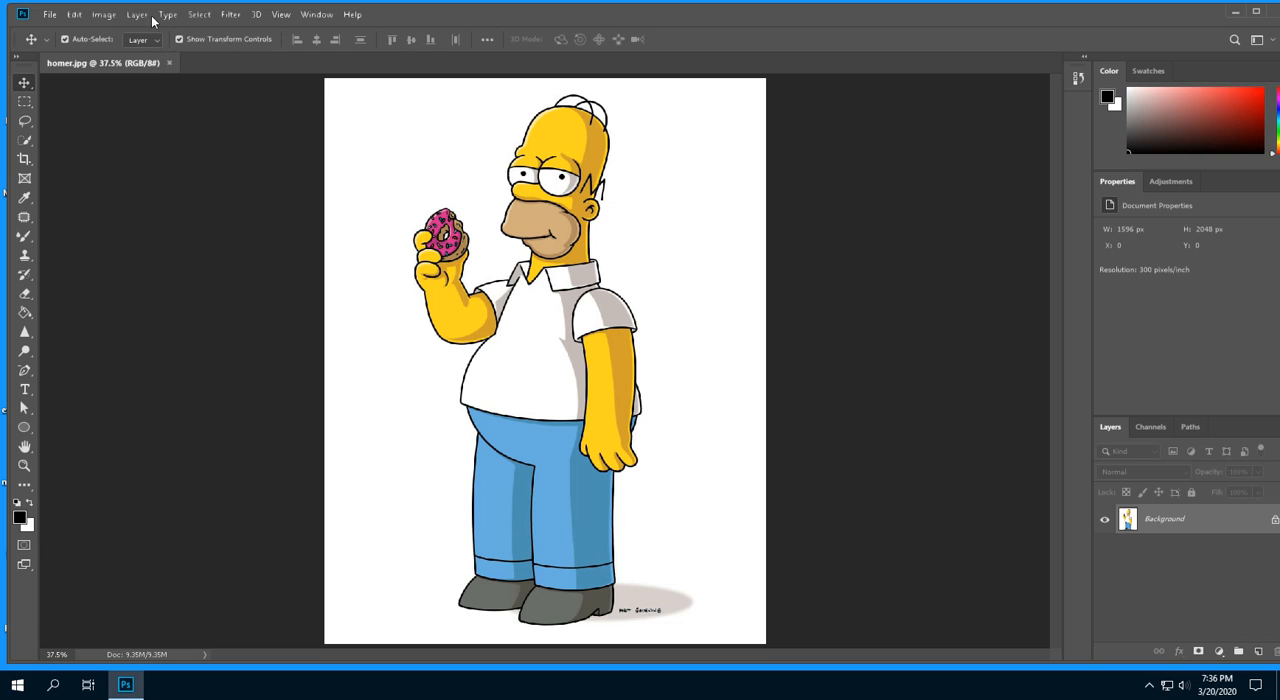
Fit the whole homer.jpg image in the window via the View menu
left_click(284, 14)
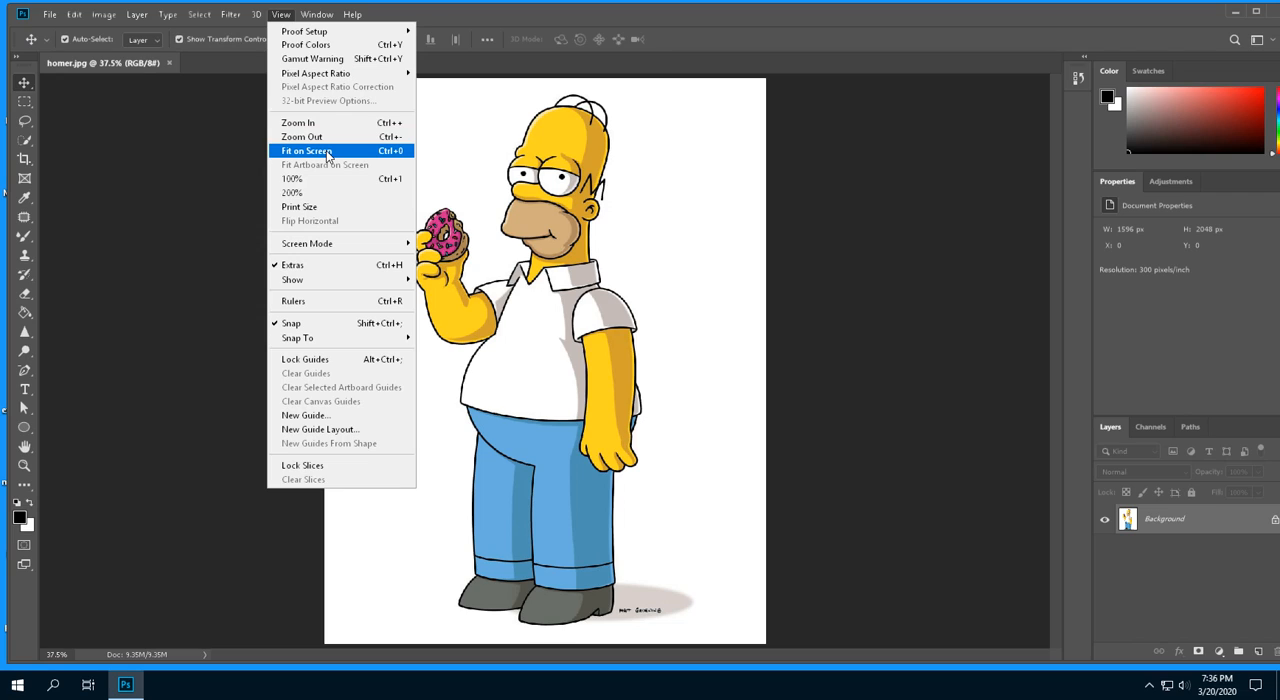
mouse_move(394, 162)
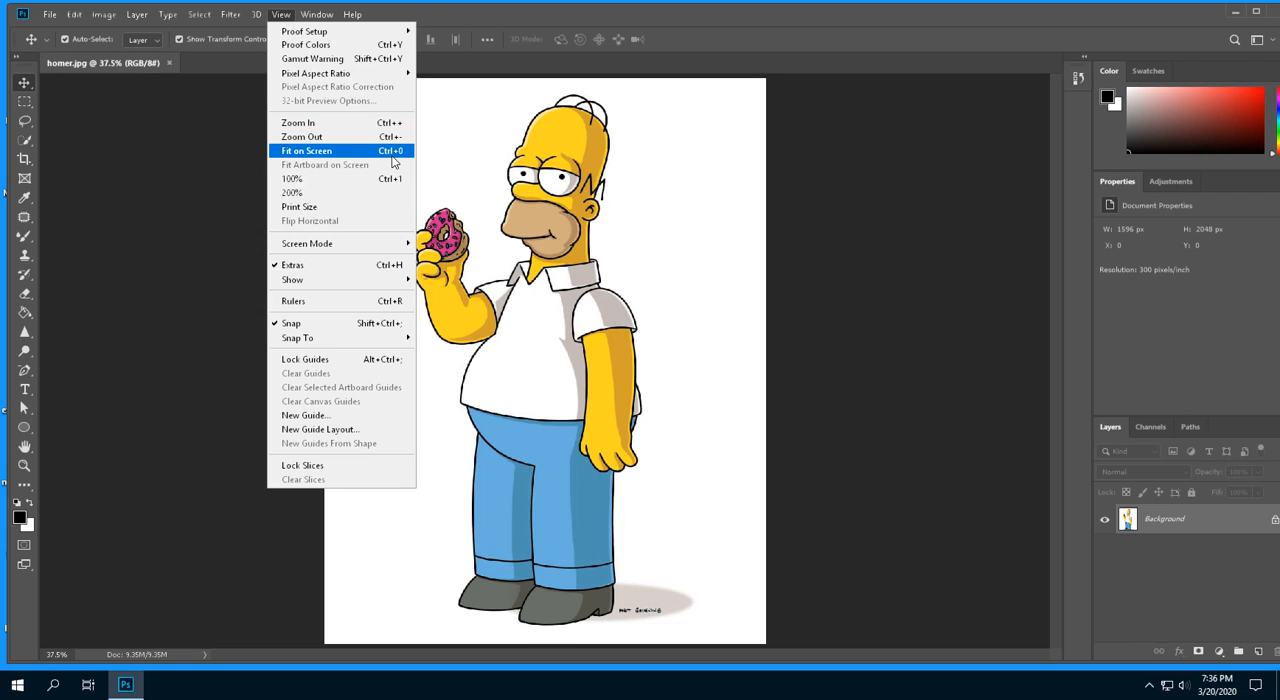
mouse_move(390, 158)
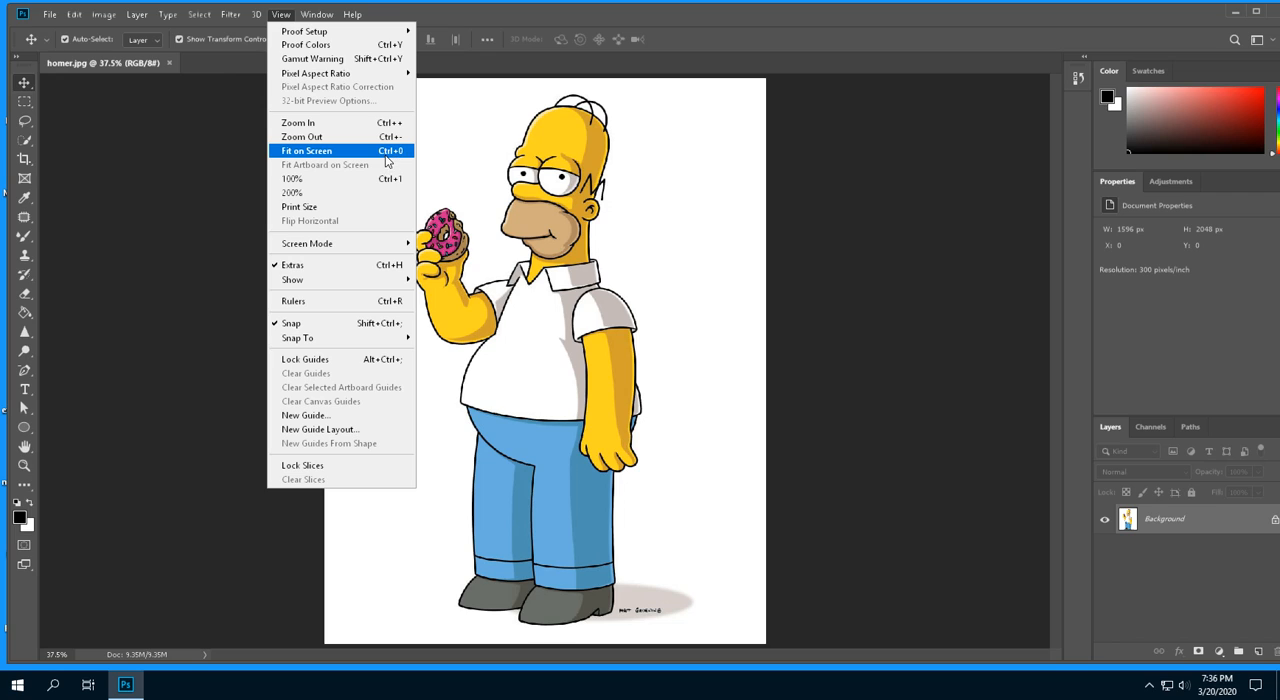
mouse_move(404, 160)
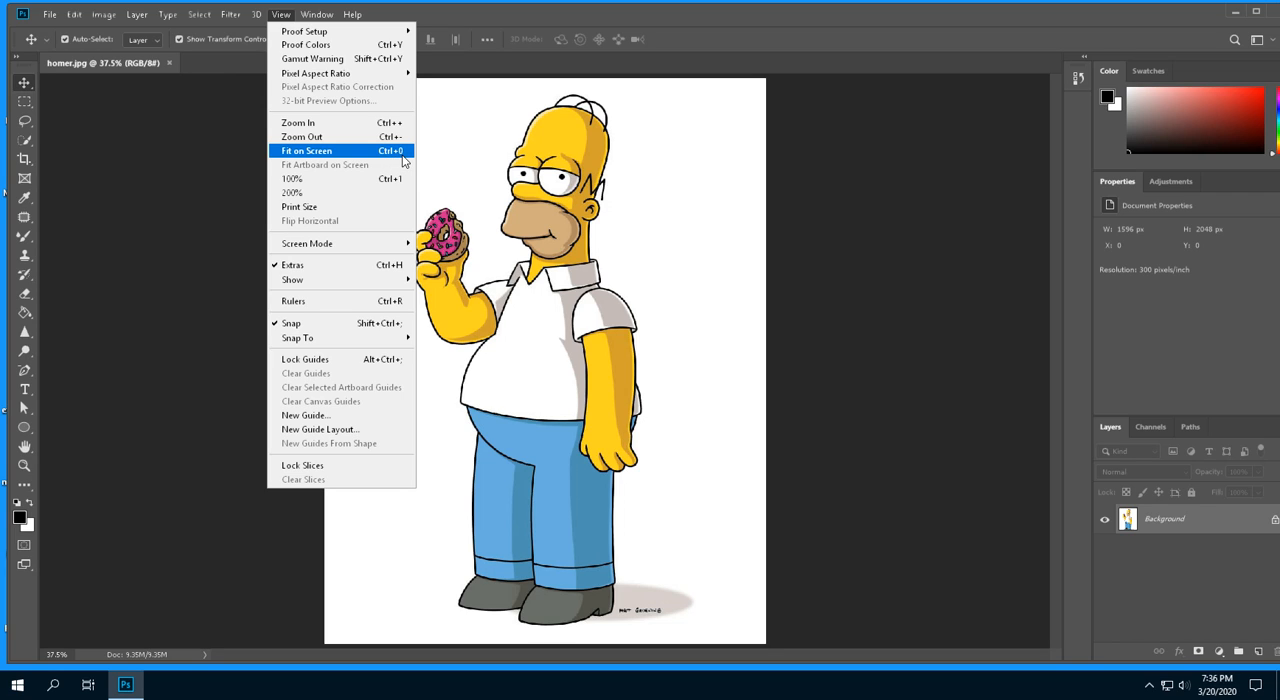
left_click(304, 150)
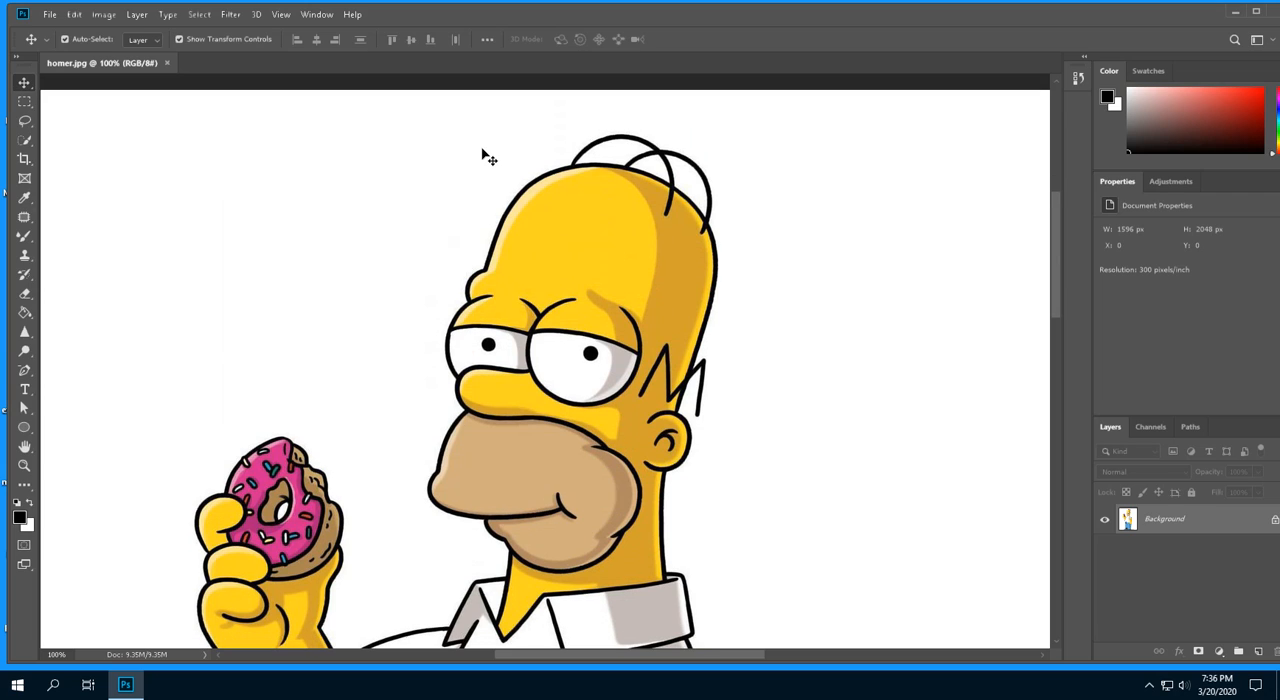
mouse_move(476, 184)
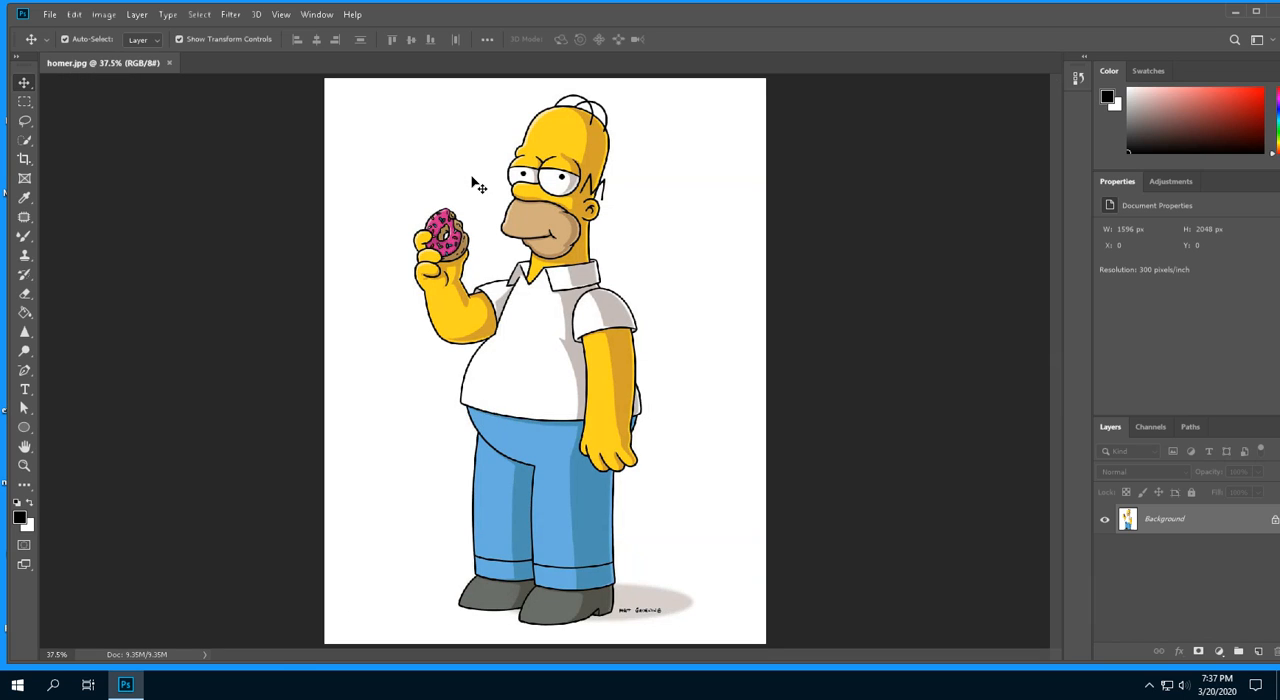
mouse_move(432, 160)
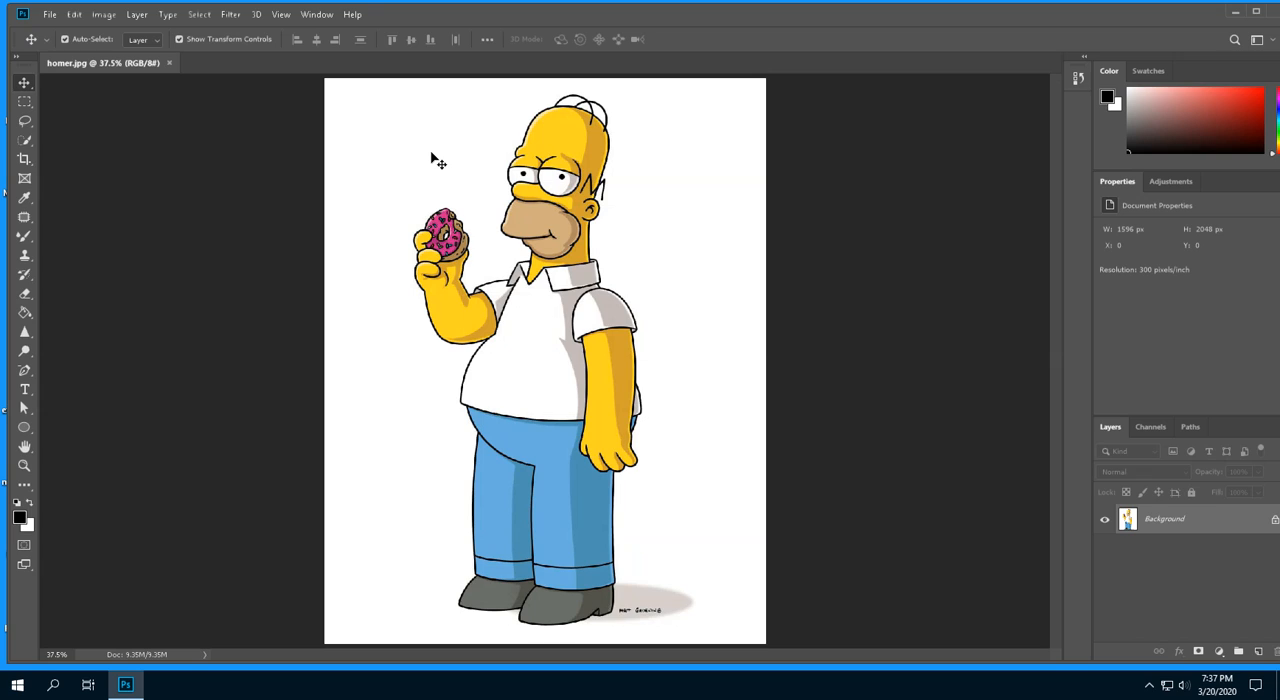
mouse_move(556, 158)
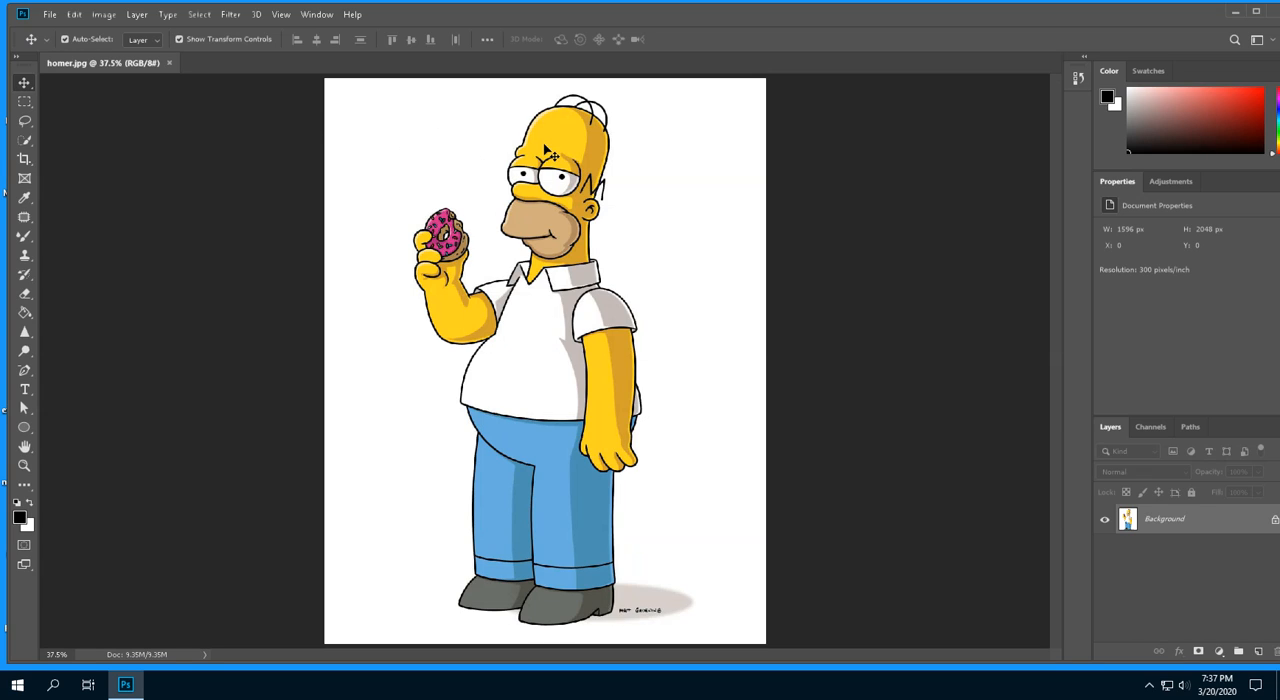
mouse_move(548, 160)
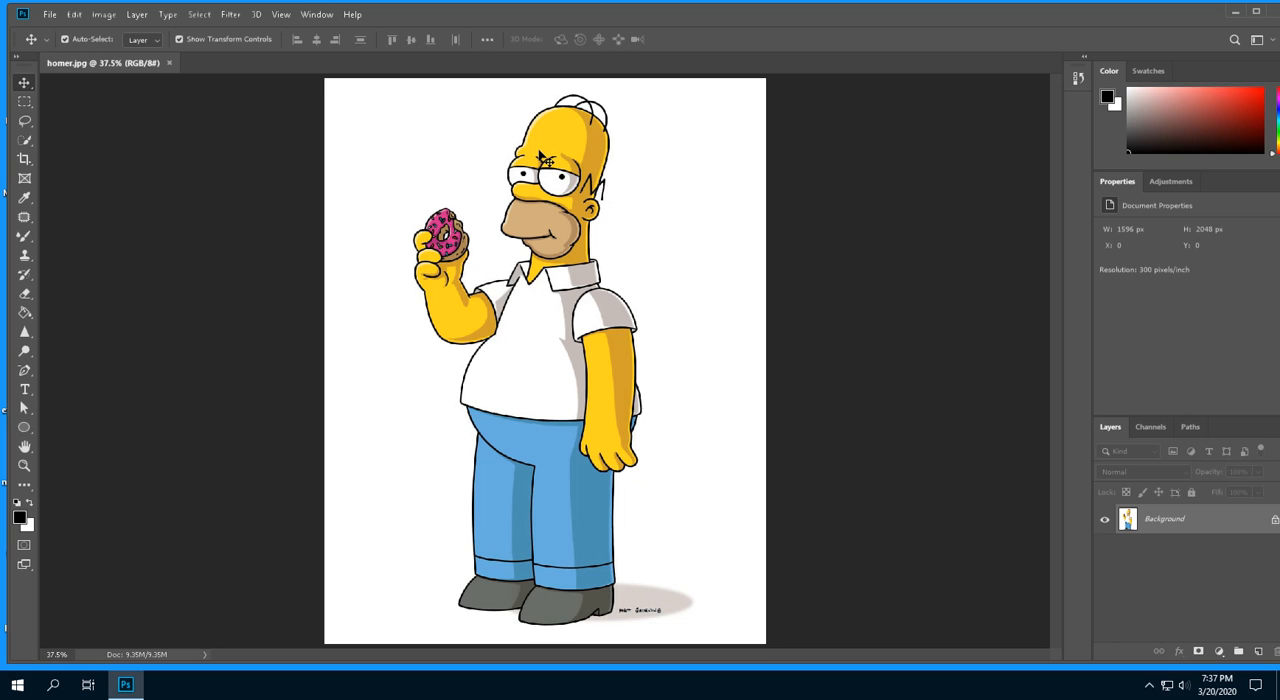
mouse_move(568, 150)
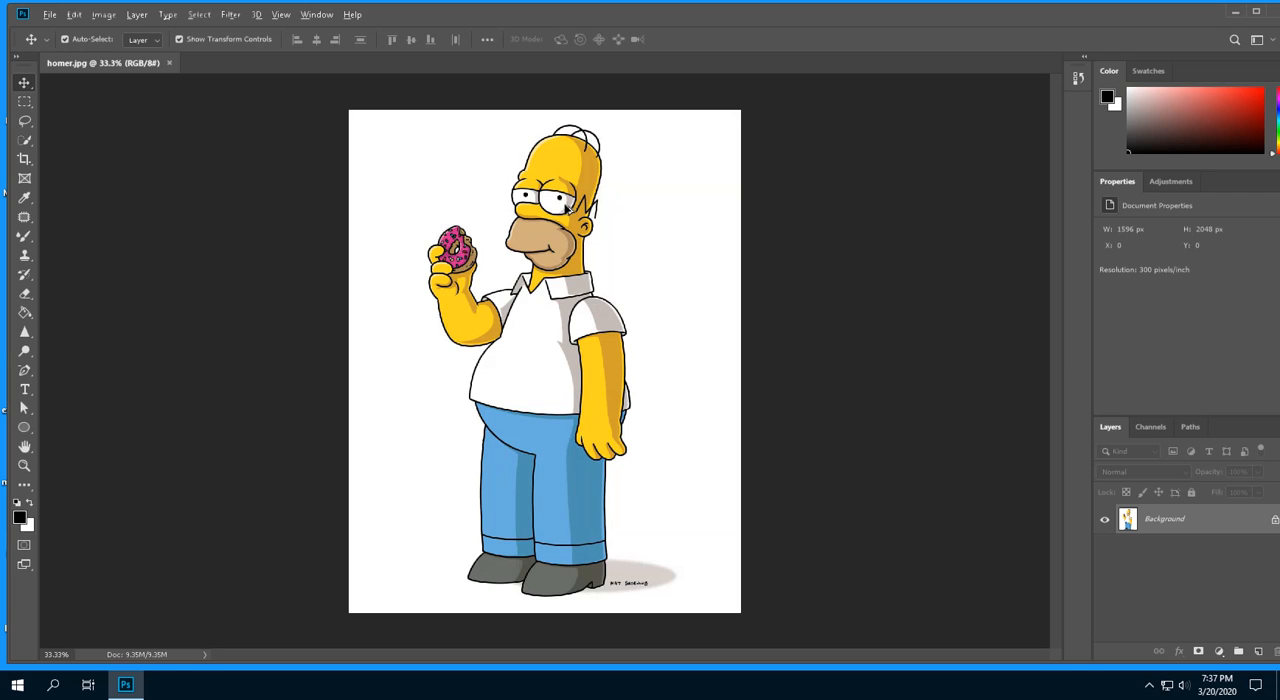
Zoom in with Ctrl++ so Homer fills the window at about 41%
key("ctrl++")
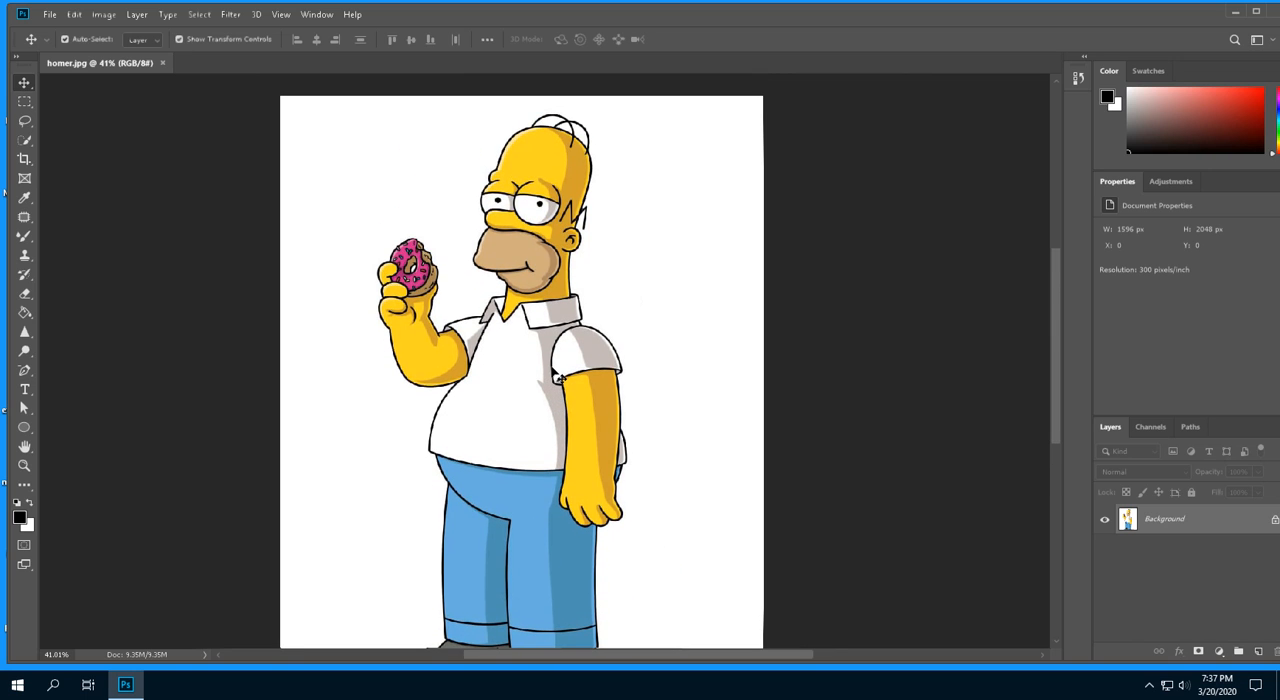
mouse_move(488, 204)
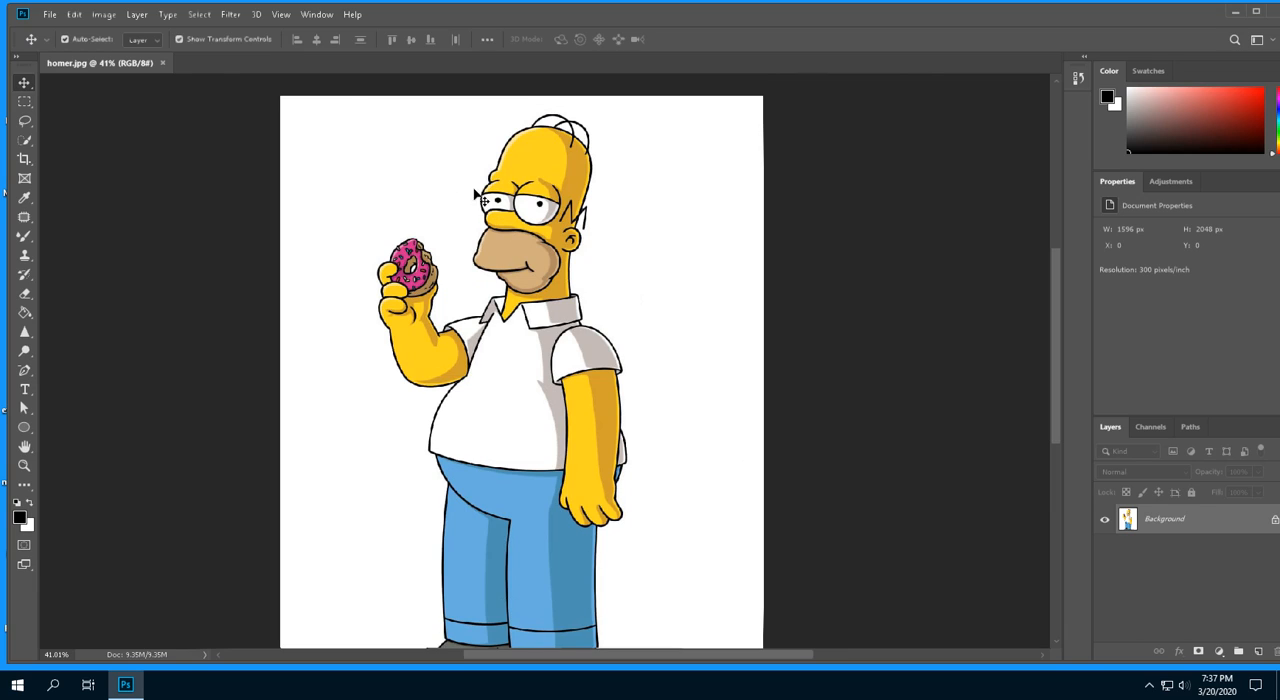
mouse_move(108, 80)
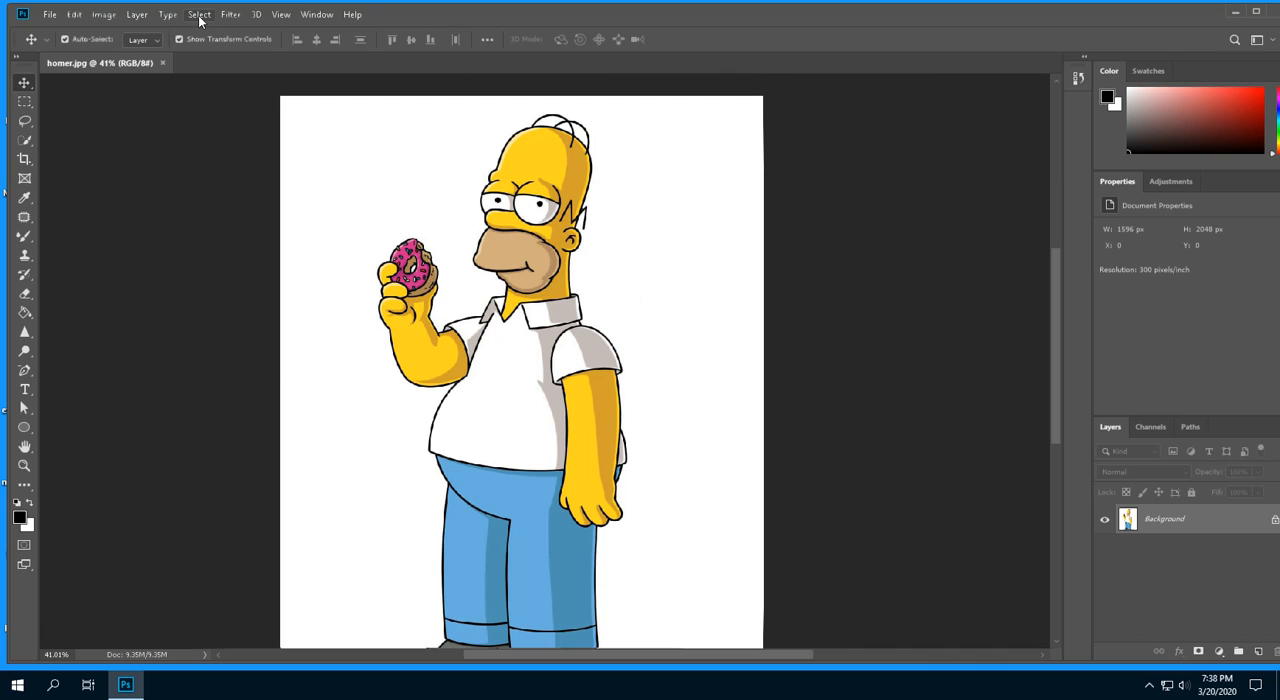
Bring up the selection commands to select all of homer.jpg
left_click(200, 14)
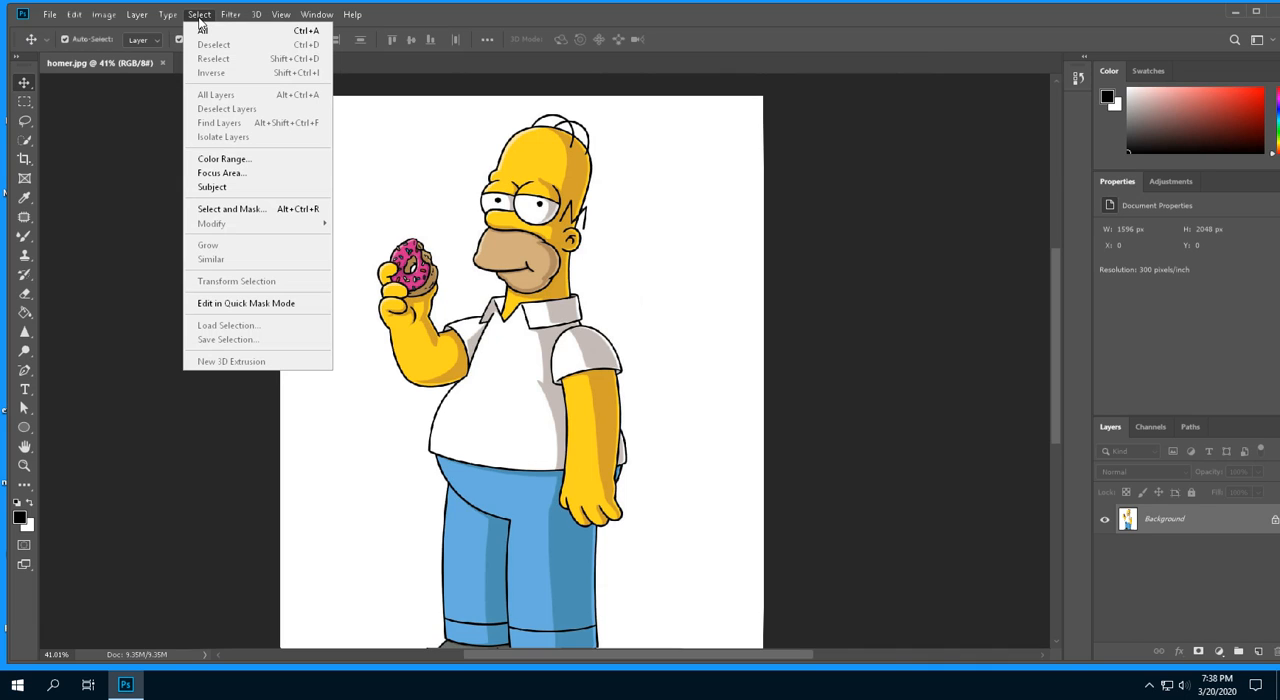
mouse_move(210, 44)
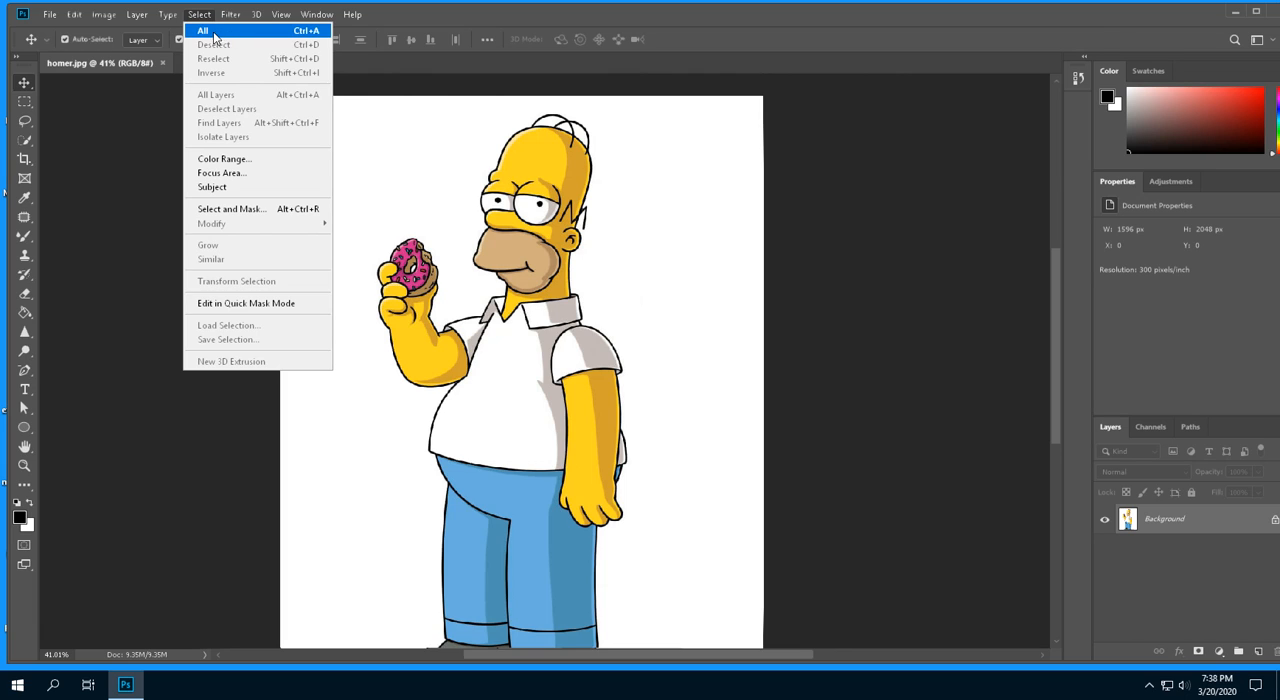
mouse_move(400, 28)
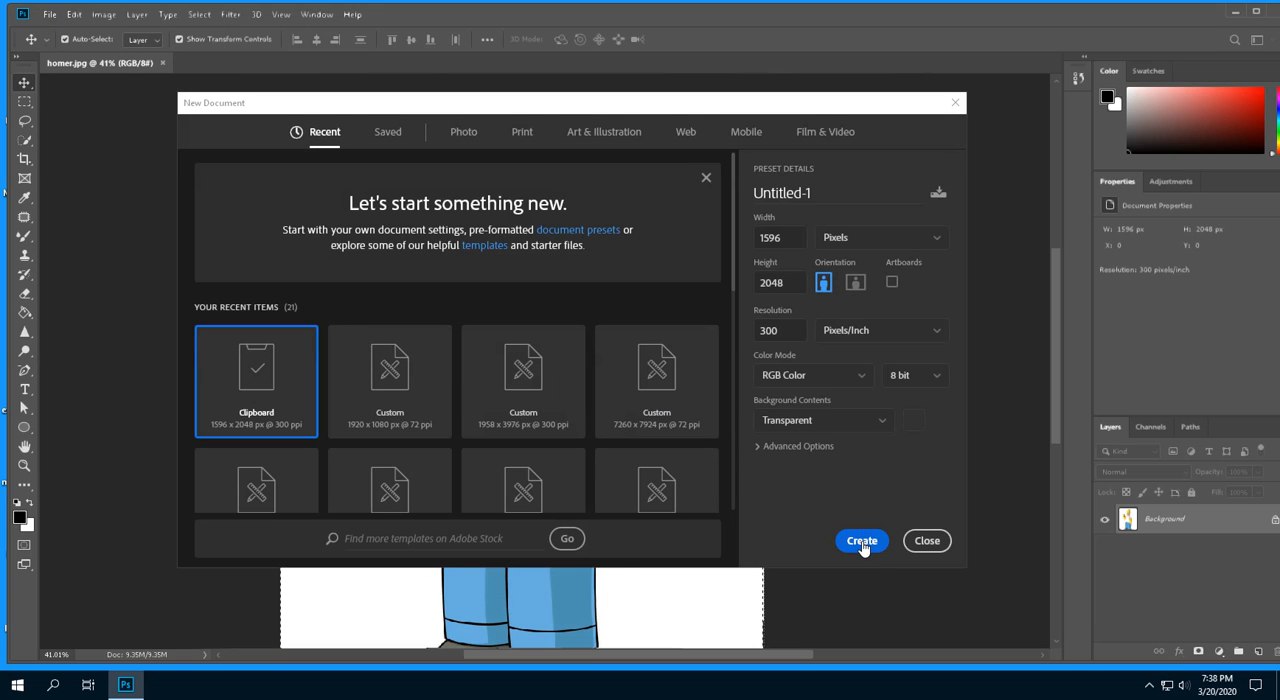
Create the clipboard-sized Untitled-1 holding Homer as Layer 1, then return to homer.jpg
left_click(860, 540)
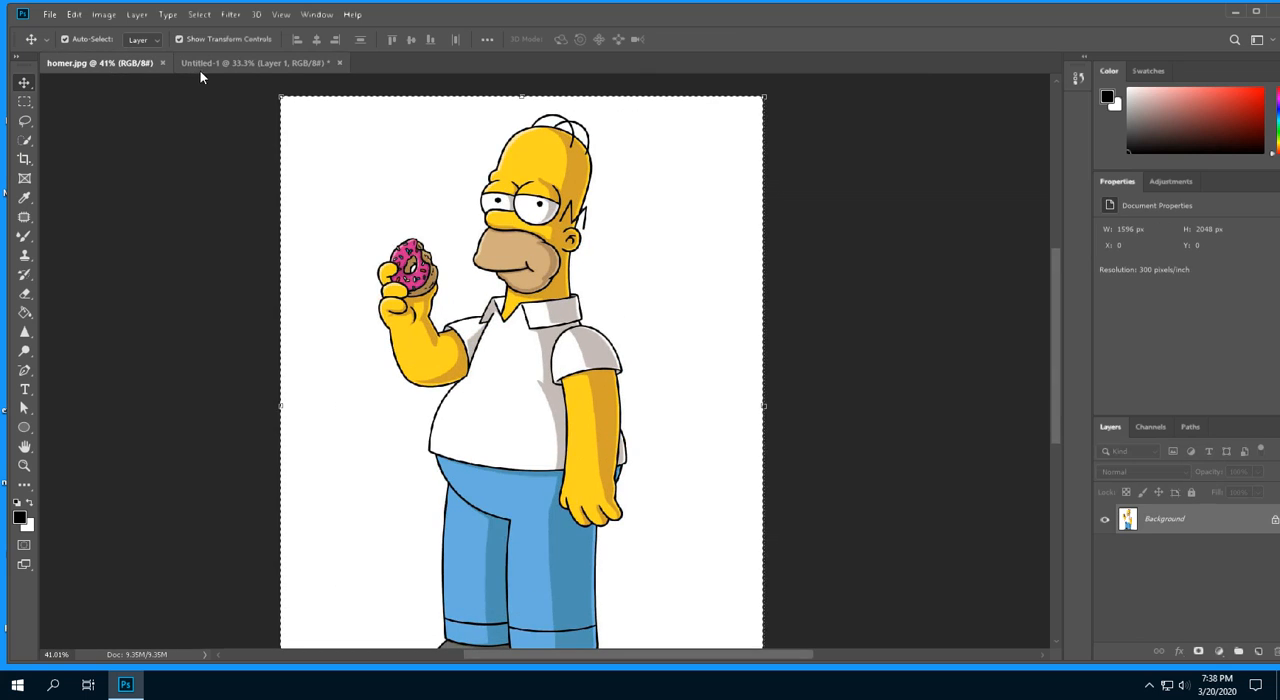
left_click(96, 64)
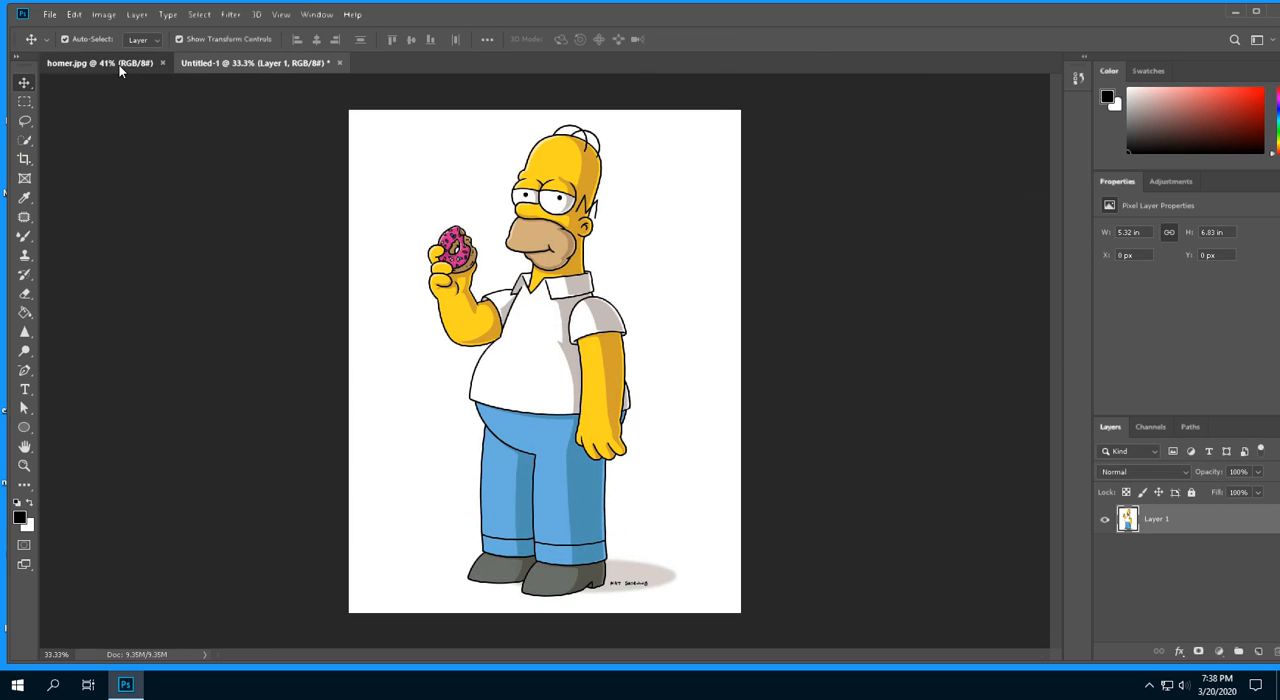
left_click(90, 64)
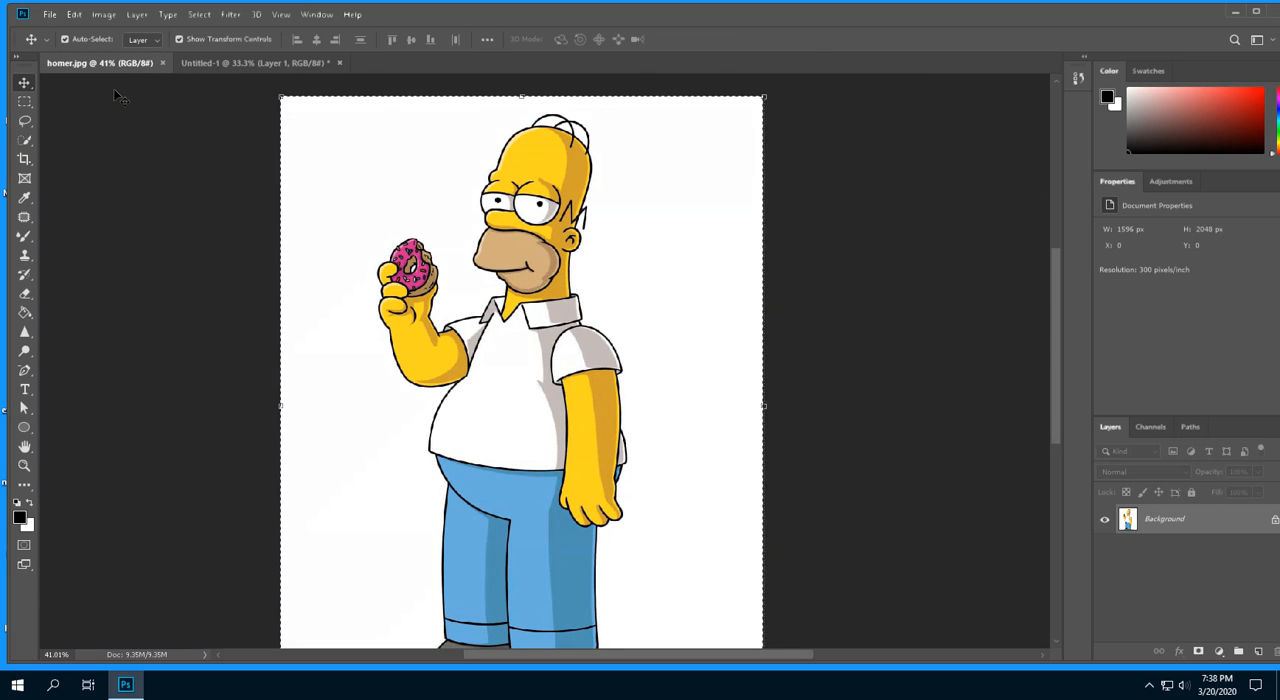
mouse_move(344, 148)
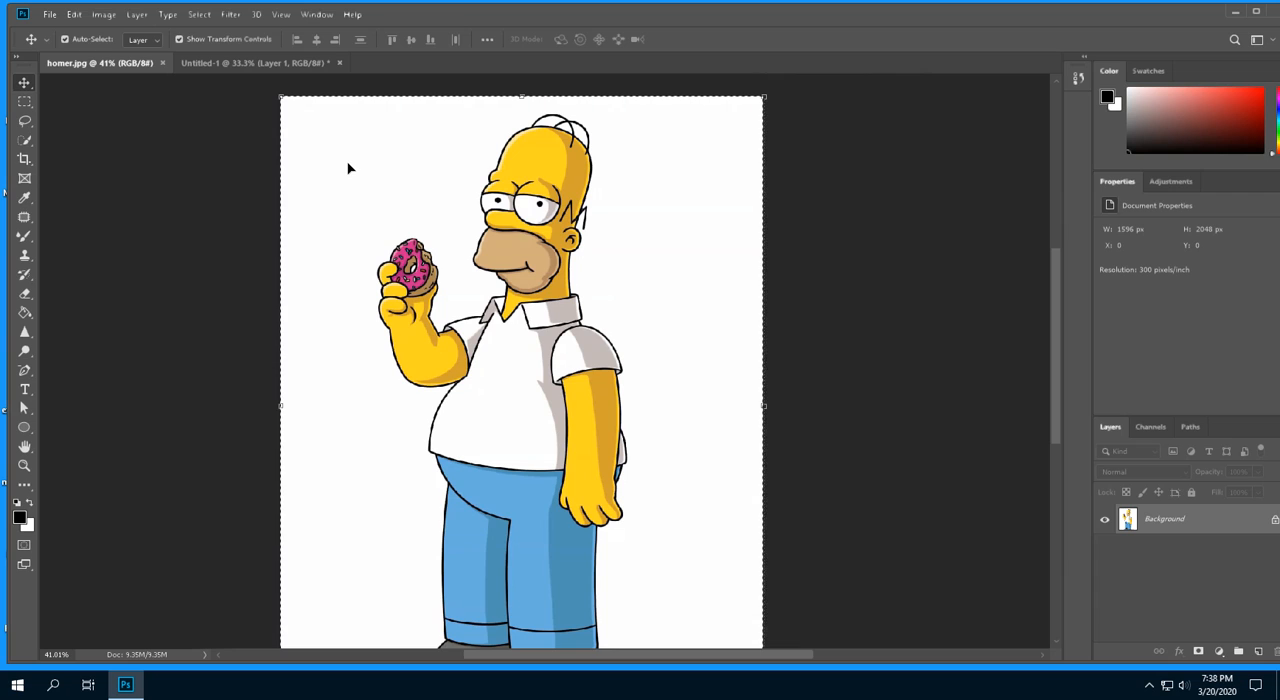
mouse_move(178, 116)
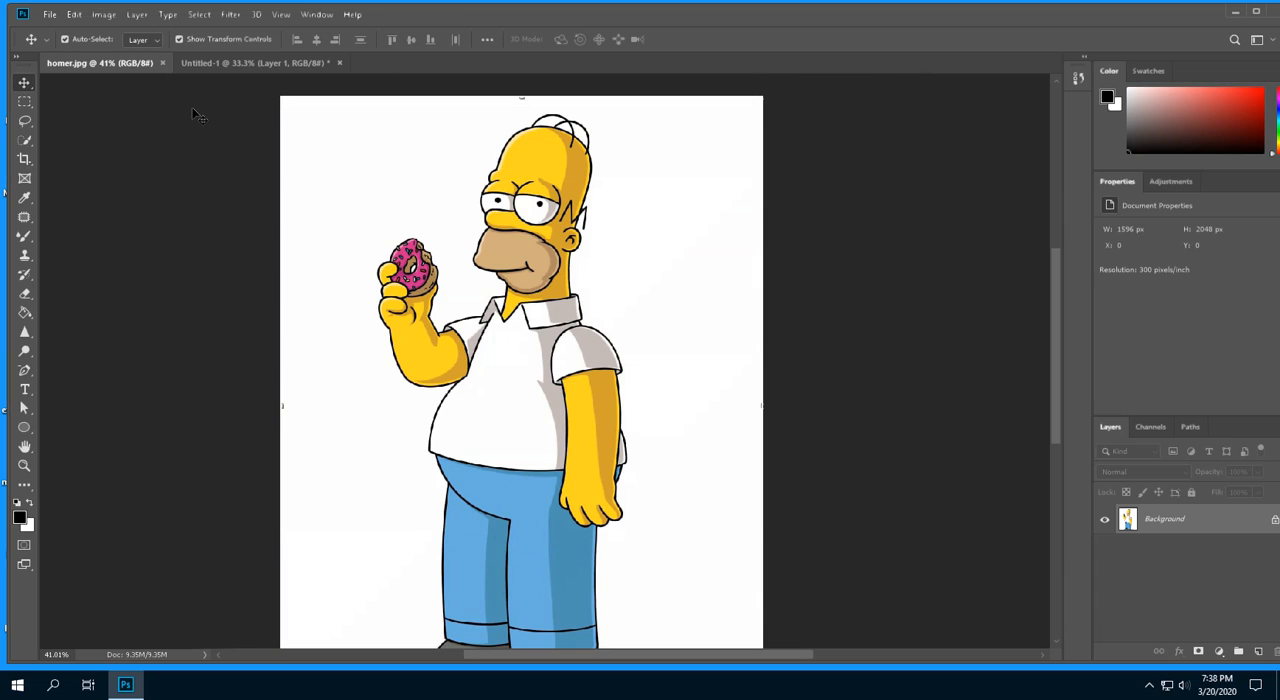
mouse_move(96, 412)
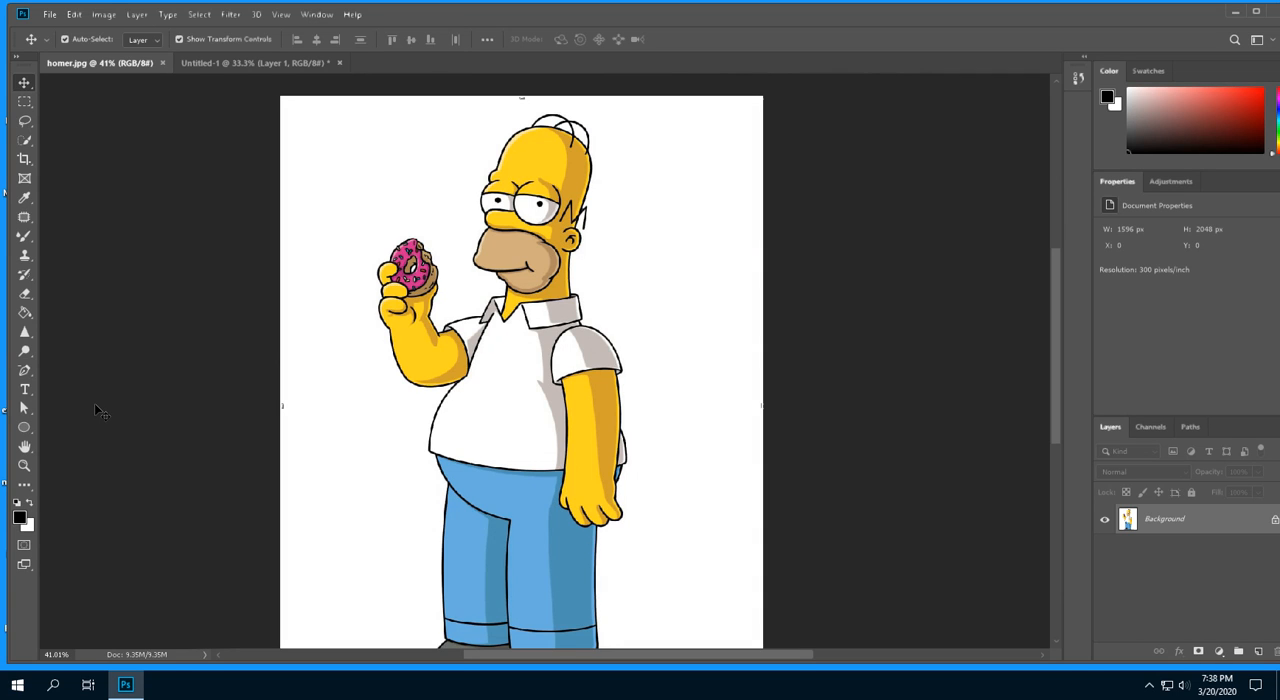
mouse_move(108, 660)
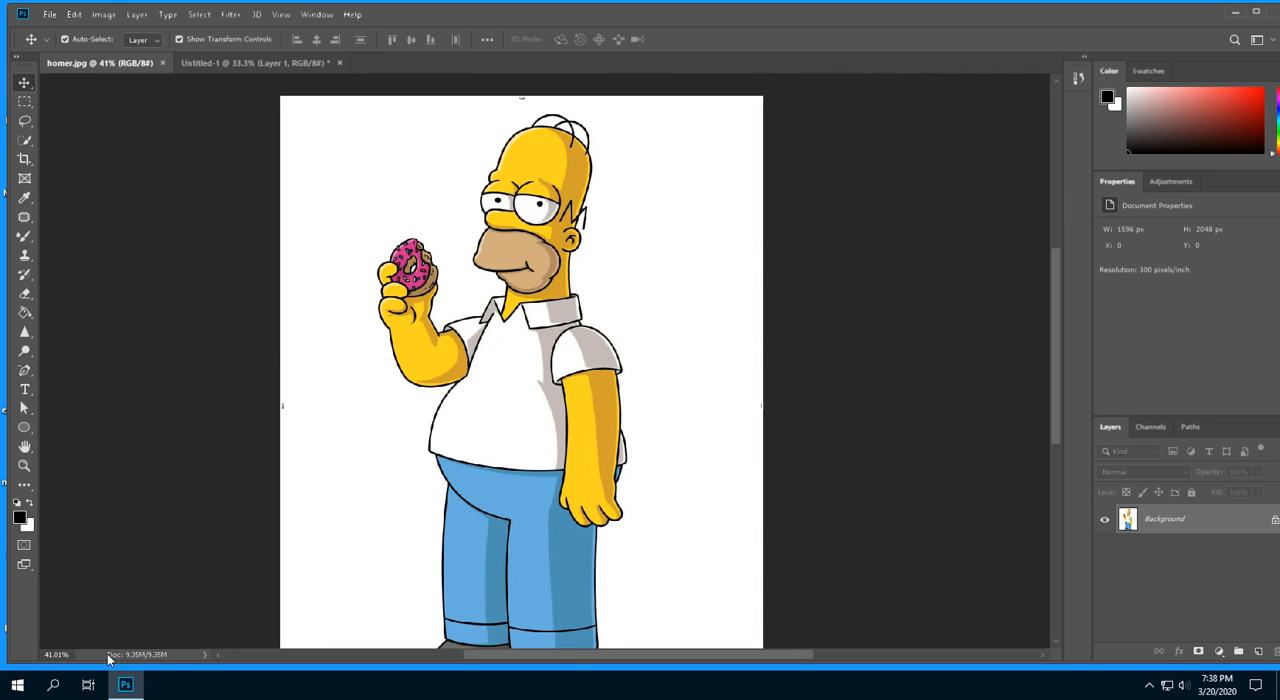